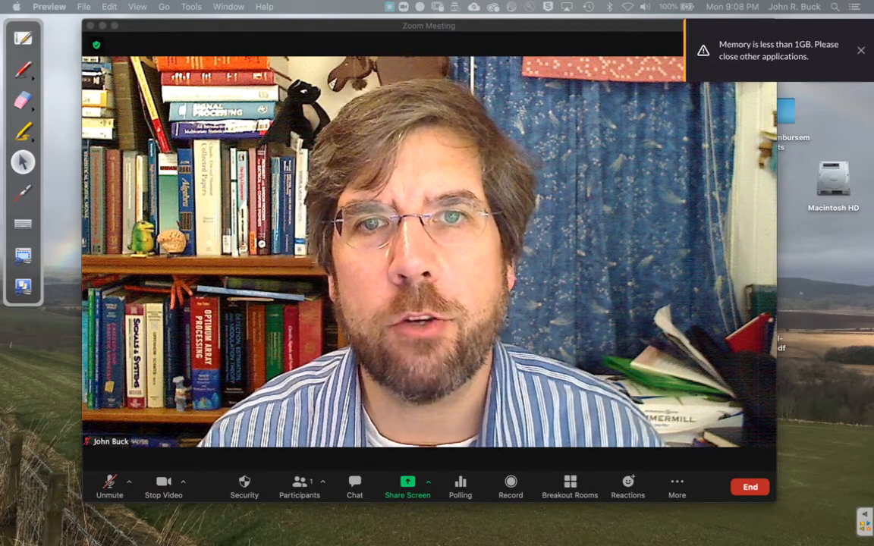
# Step: Dismiss the low-memory warning and bring up the DT Processing of CT Signals whiteboard page
pyautogui.click(861, 50)
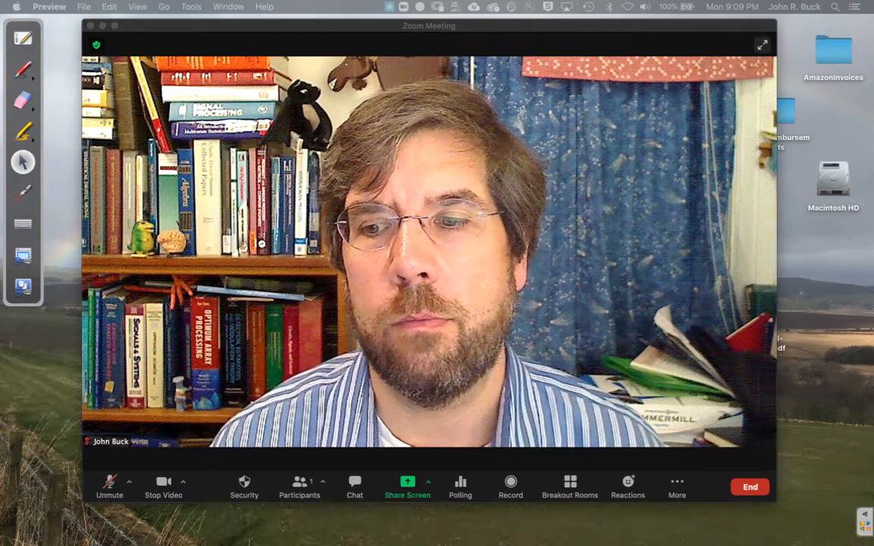
pyautogui.click(407, 486)
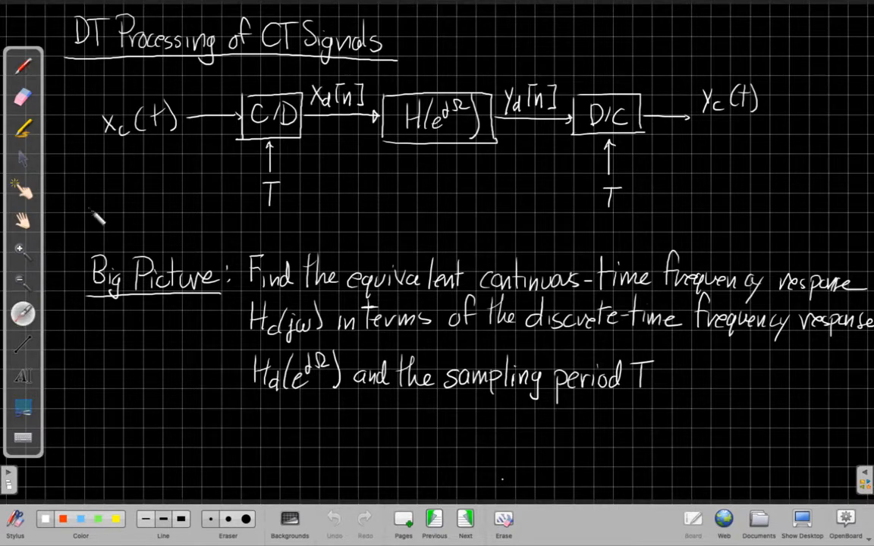
pyautogui.click(338, 141)
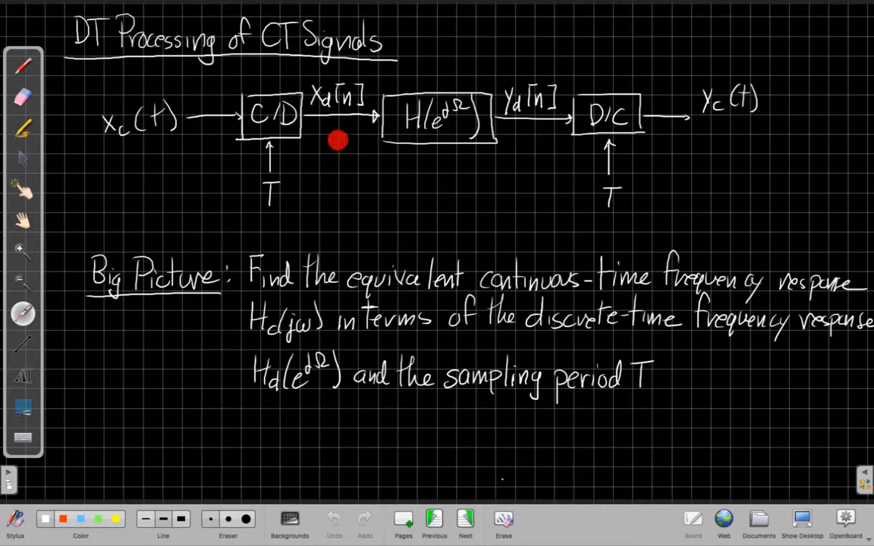
pyautogui.moveTo(341, 133)
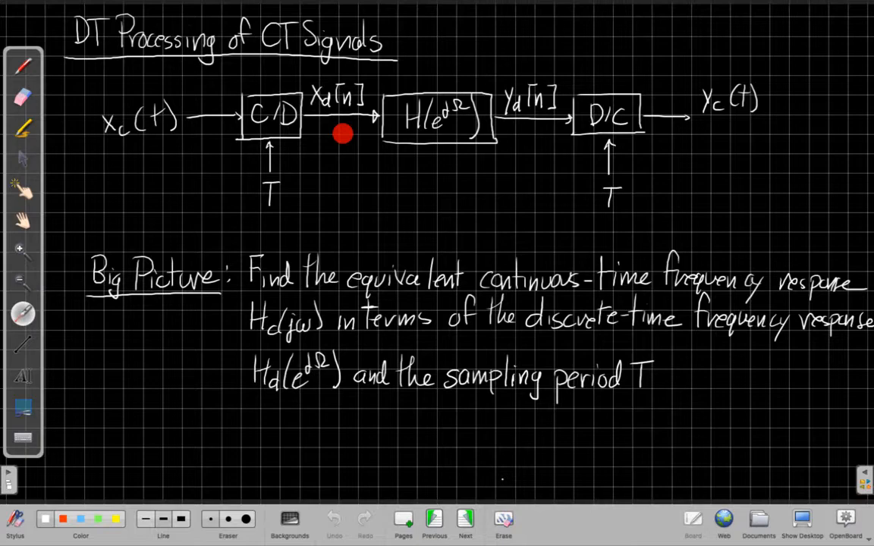
pyautogui.moveTo(403, 96)
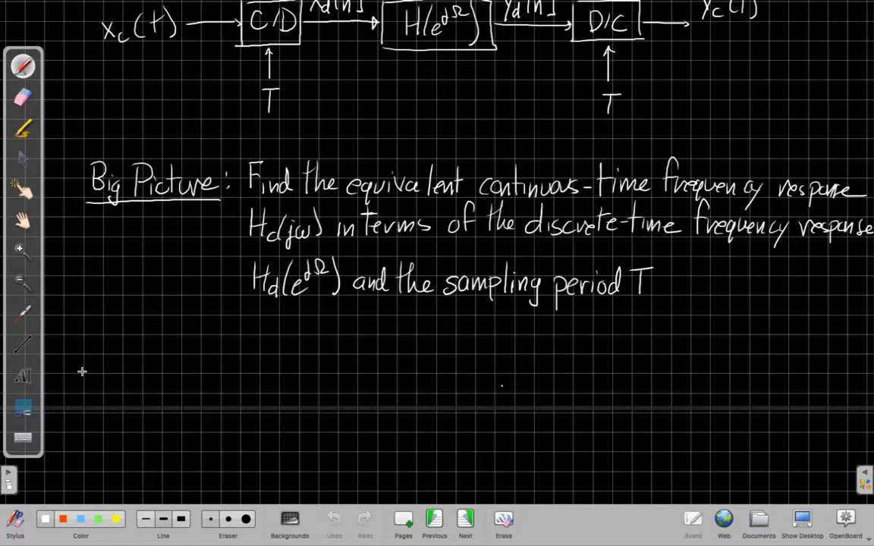
pyautogui.moveTo(198, 338)
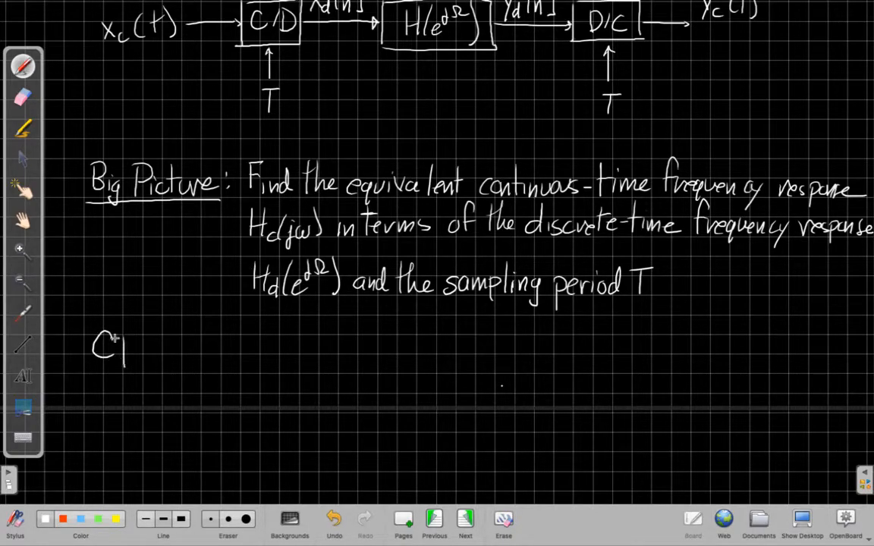
# Step: Handwrite 'CT: frequency ω, Xc(jω), Hc(jω)' and 'DT: Ω, Xd(e^jΩ), Hd(e^jΩ)' below the goal
pyautogui.write('CT: Frequency ω, Xc(jω), Hc(jω')
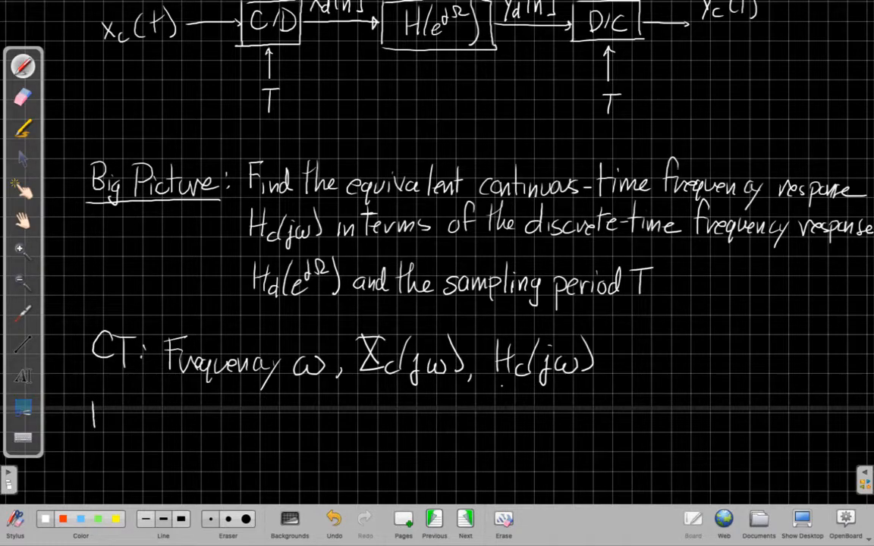
pyautogui.write('DT: Frequency Ω,')
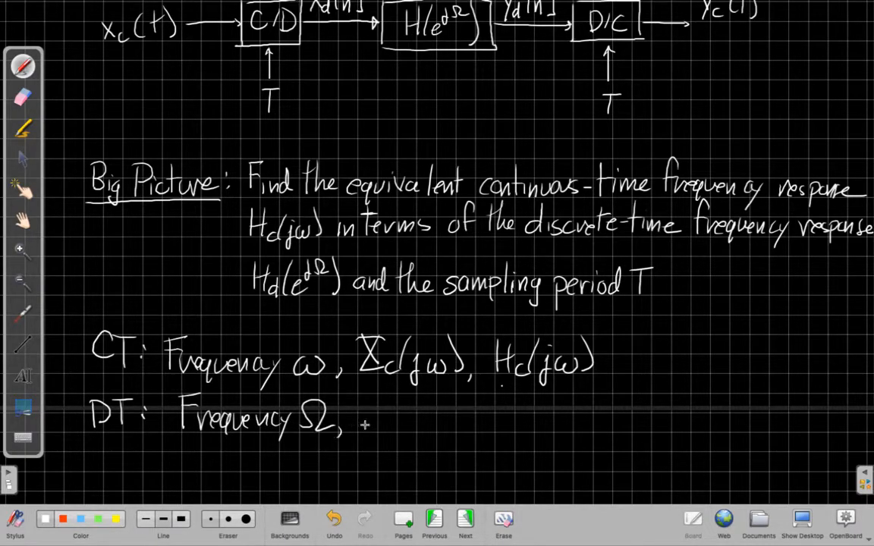
pyautogui.write('X_d(e^jΩ')
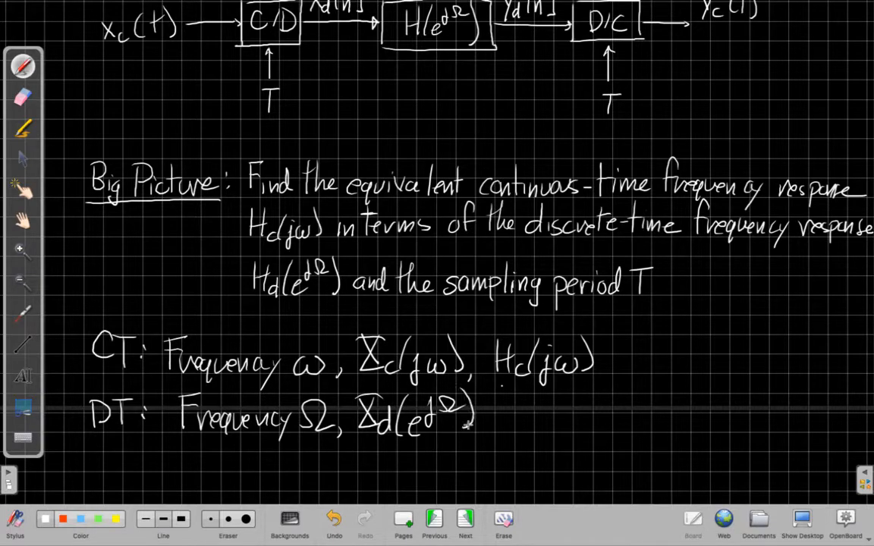
pyautogui.write('Hd')
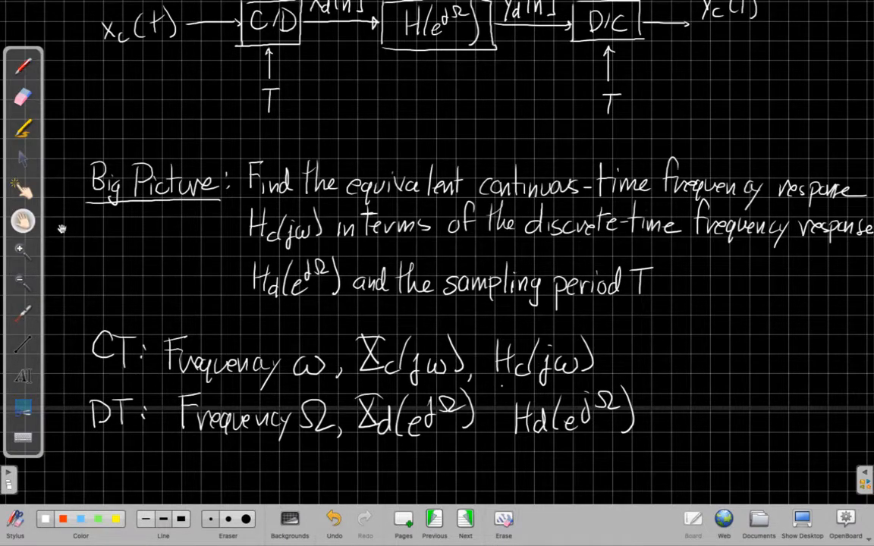
pyautogui.scroll(-3)
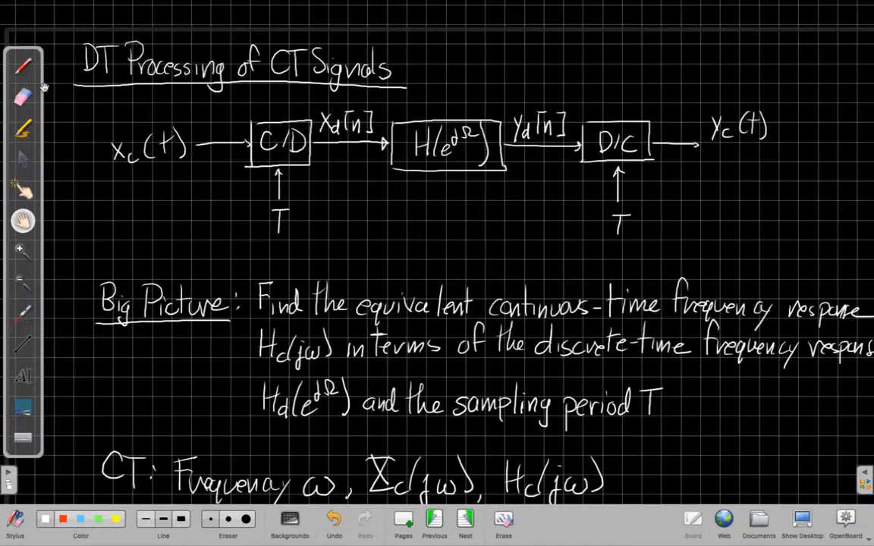
# Step: With the pen, label the input Xc(jω) and the sampled signal Xd(e^jΩ)
pyautogui.click(23, 66)
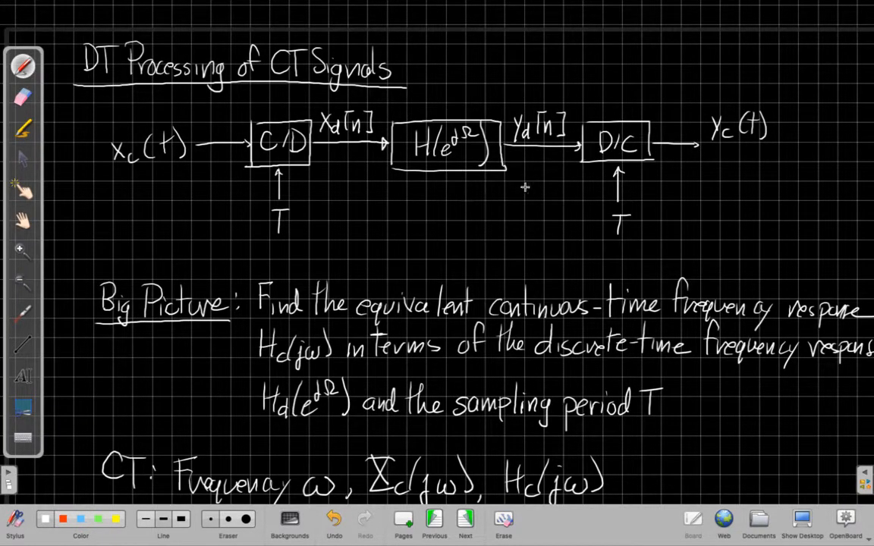
pyautogui.moveTo(170, 234)
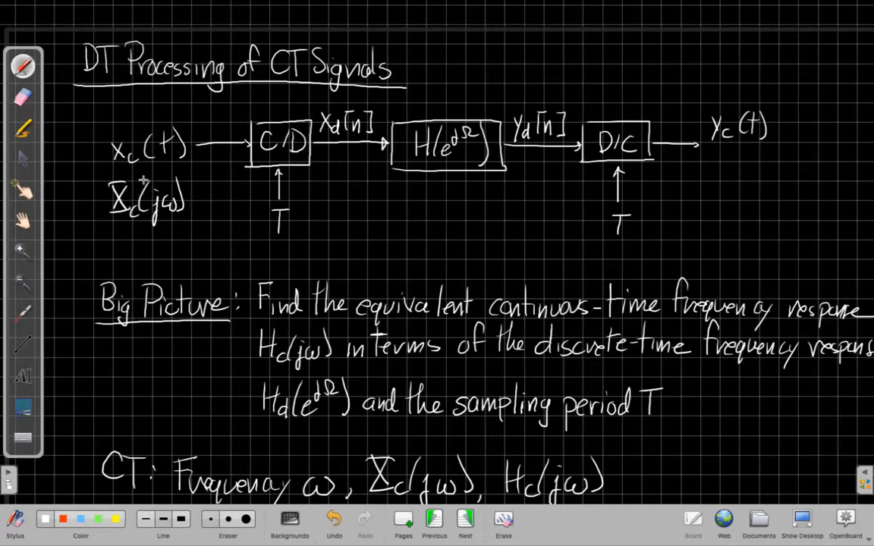
pyautogui.moveTo(332, 168); pyautogui.dragTo(322, 199)
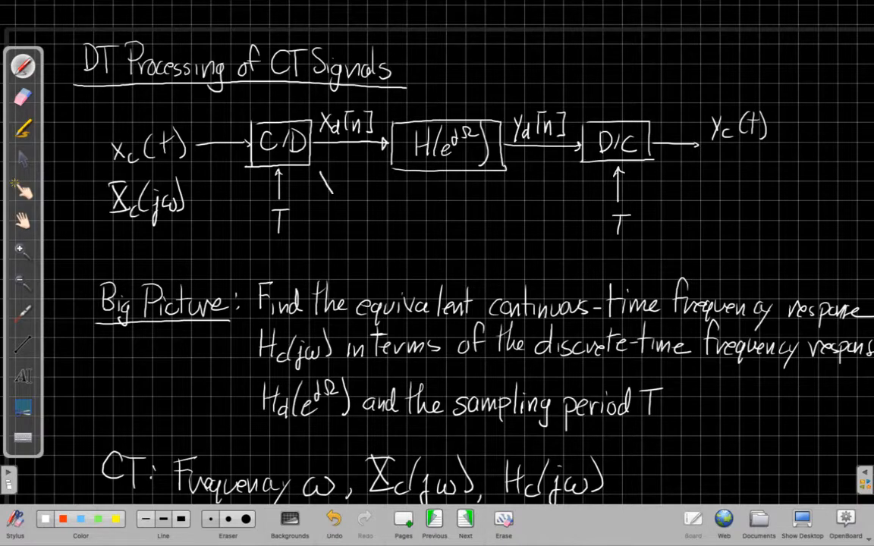
pyautogui.write('Xd(e^jΩ')
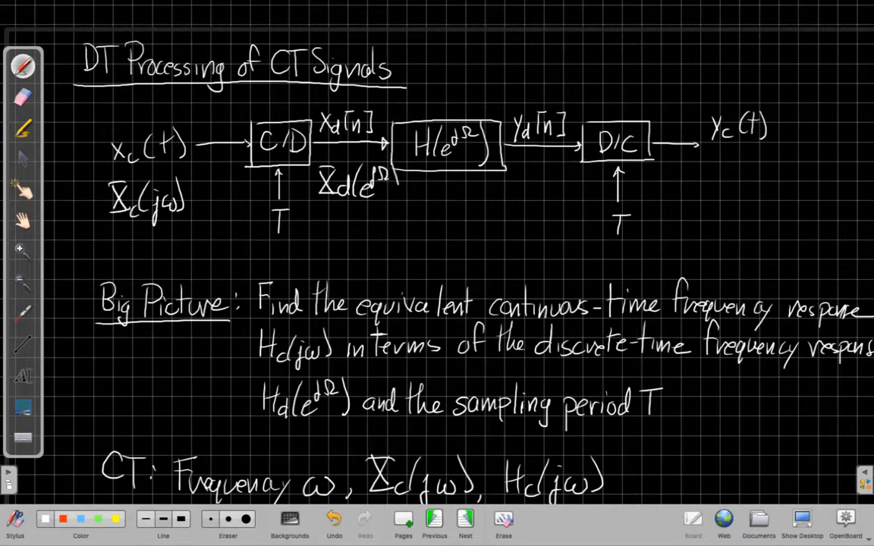
pyautogui.moveTo(457, 197)
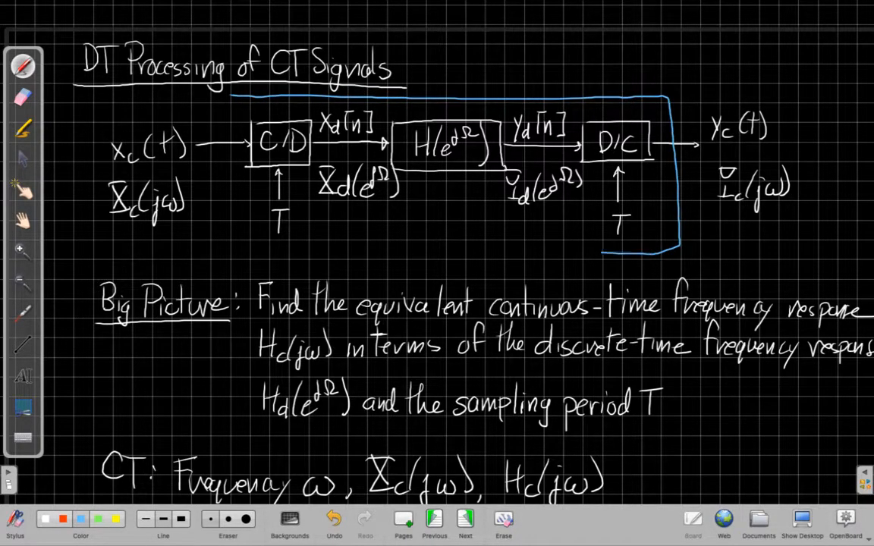
# Step: Close the blue box around C/D, filter and D/C blocks and write Hc(jω) above it
pyautogui.moveTo(228, 98); pyautogui.dragTo(213, 258)
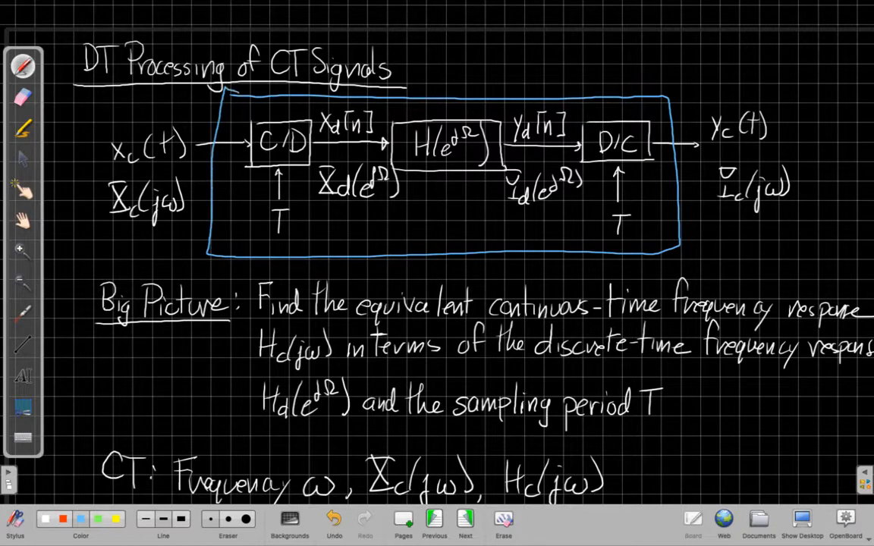
pyautogui.write('H')
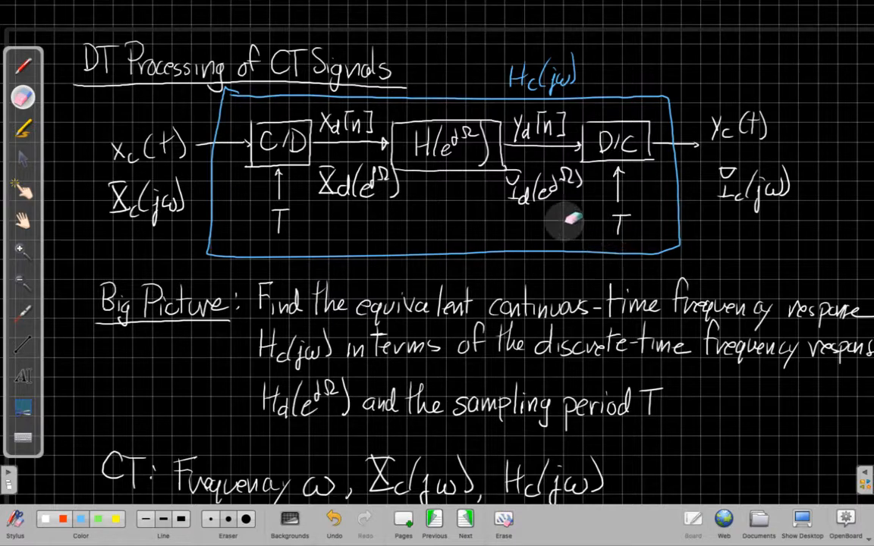
pyautogui.moveTo(413, 334)
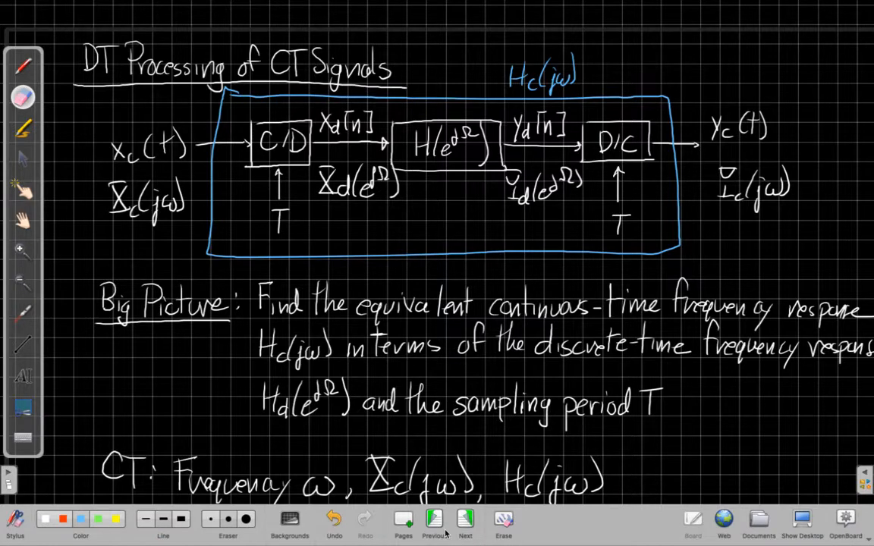
# Step: Advance to the next page, the Sampling page showing xc(t), p(t) and xd[n]
pyautogui.click(465, 519)
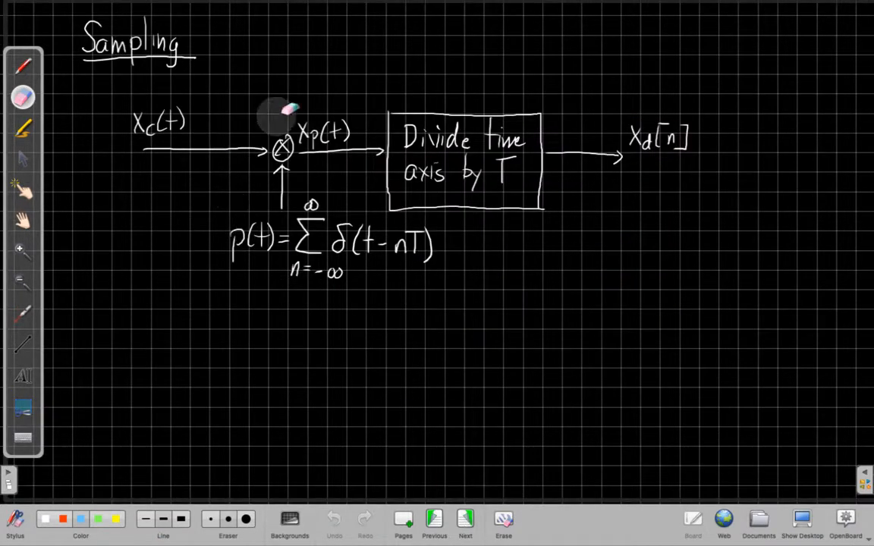
pyautogui.moveTo(457, 272)
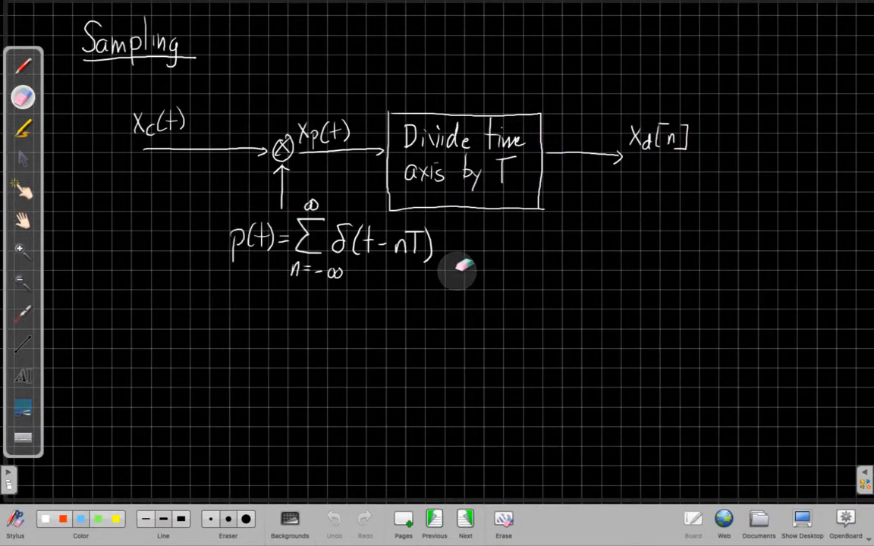
pyautogui.moveTo(212, 239)
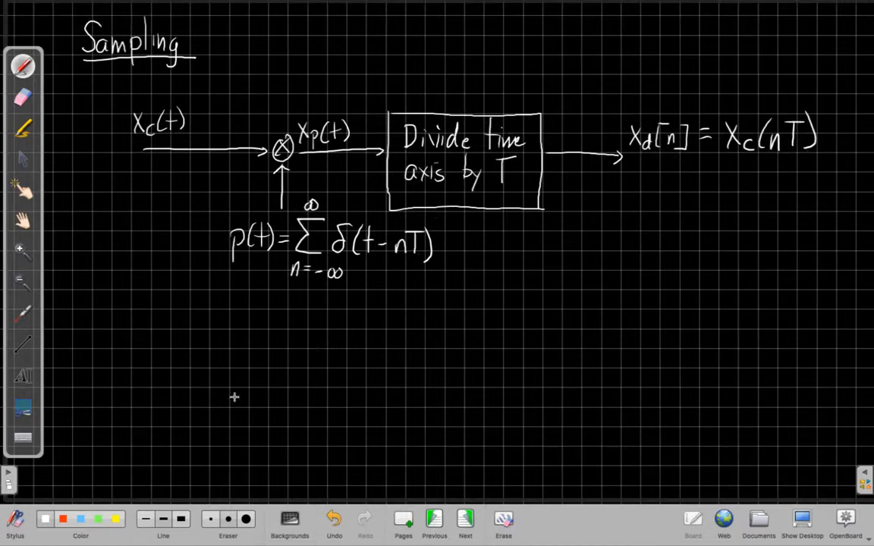
pyautogui.moveTo(125, 288)
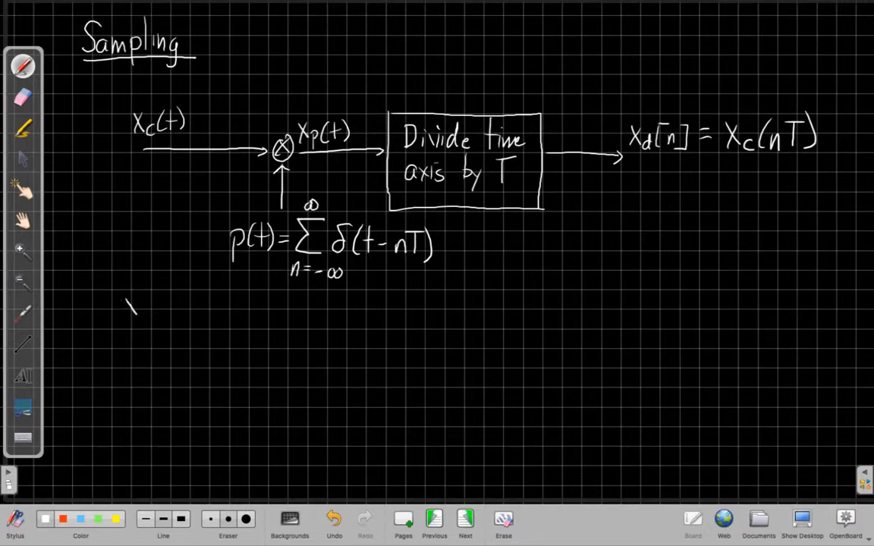
# Step: Sketch an xc(t) waveform above a time axis labelled t
pyautogui.write('Xc(t)')
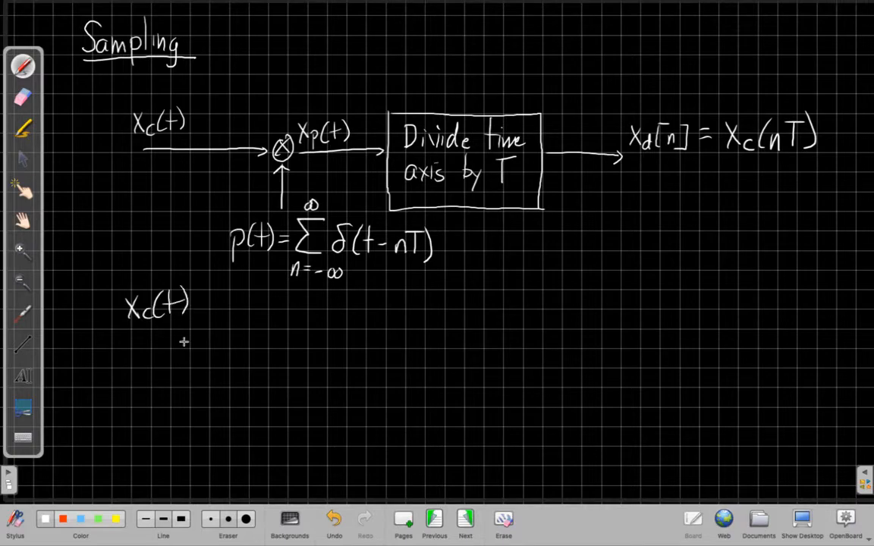
pyautogui.moveTo(146, 351); pyautogui.dragTo(363, 336)
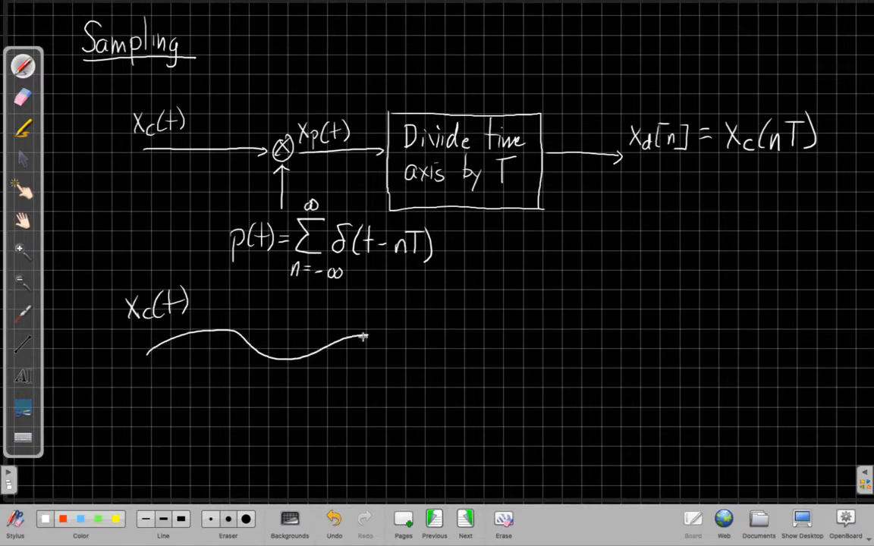
pyautogui.moveTo(122, 406); pyautogui.dragTo(379, 408)
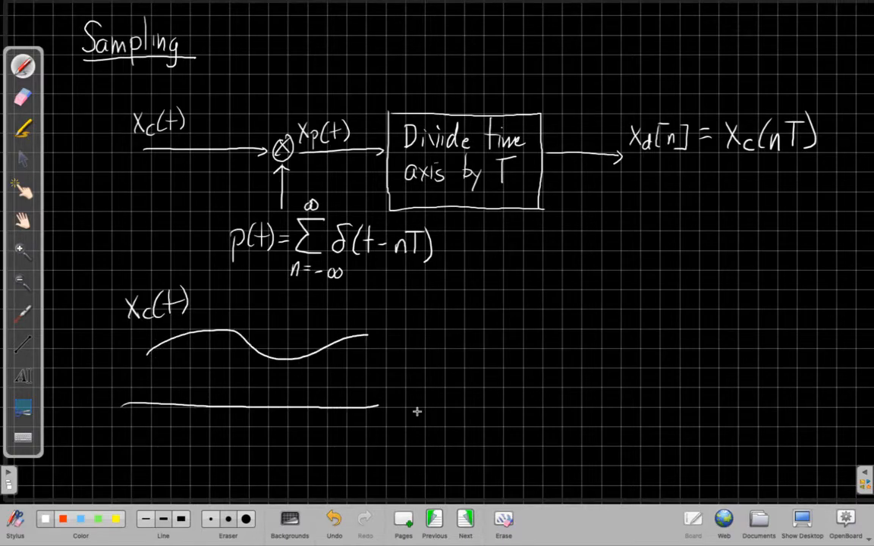
pyautogui.write('t')
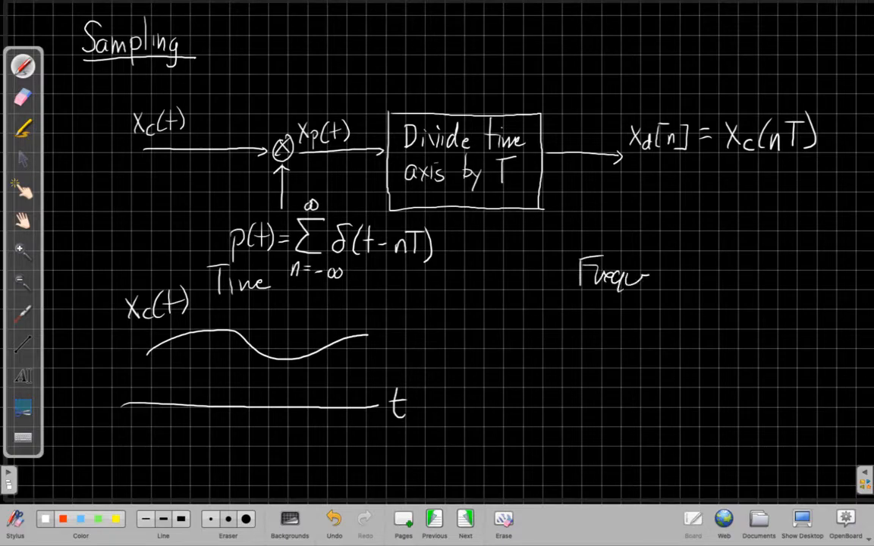
# Step: Draw a triangular Xc(jω) on a frequency axis marked −ωM, 0, ωM and ω
pyautogui.write('ency')
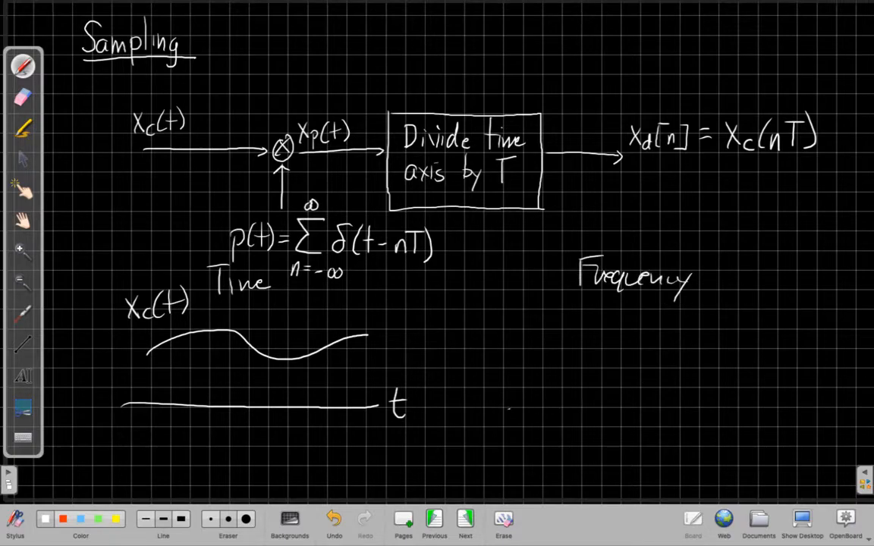
pyautogui.moveTo(508, 408); pyautogui.dragTo(799, 408)
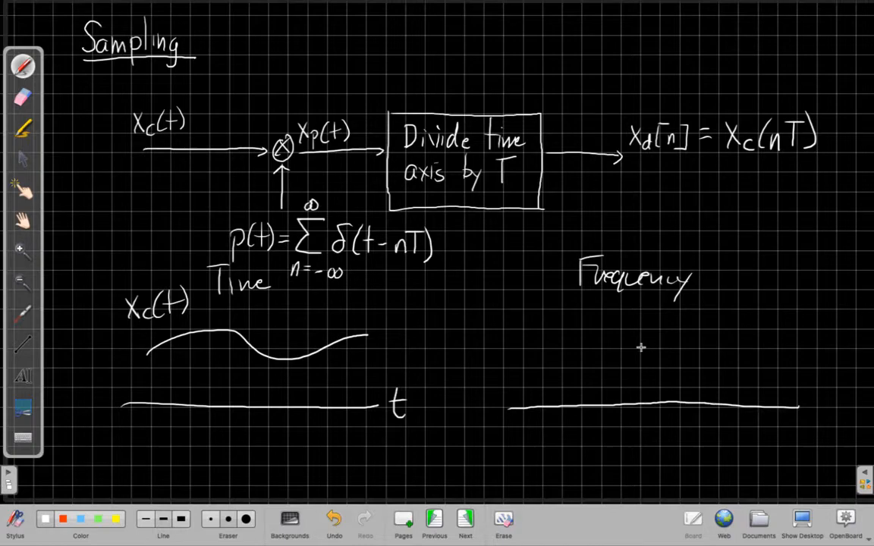
pyautogui.moveTo(594, 410); pyautogui.dragTo(644, 332)
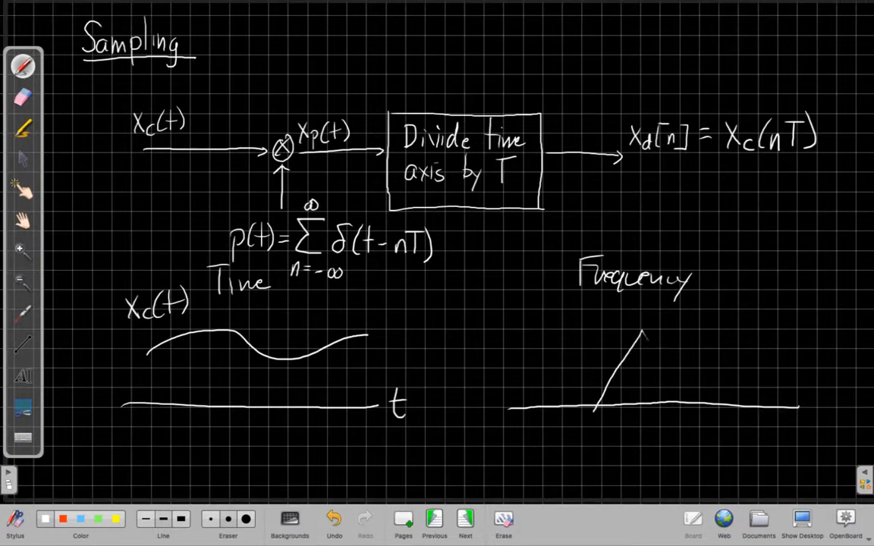
pyautogui.moveTo(645, 330); pyautogui.dragTo(686, 409)
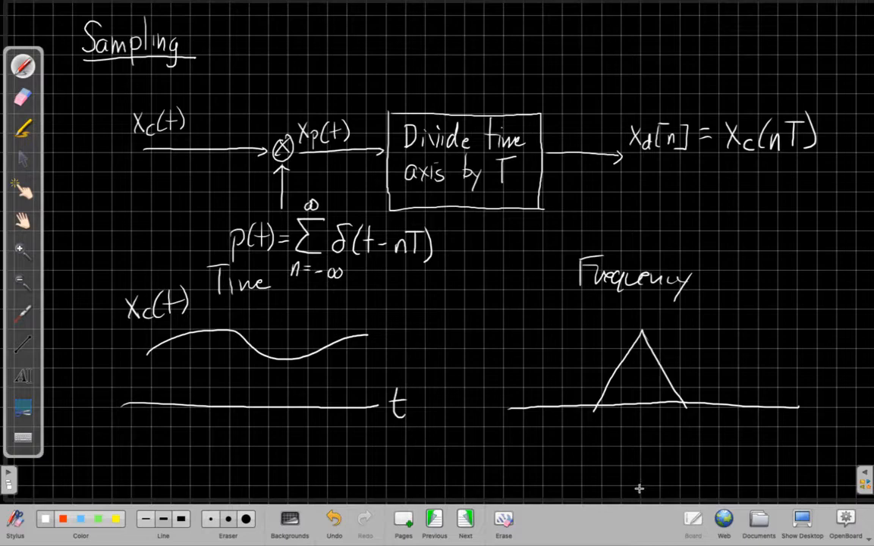
pyautogui.moveTo(611, 493)
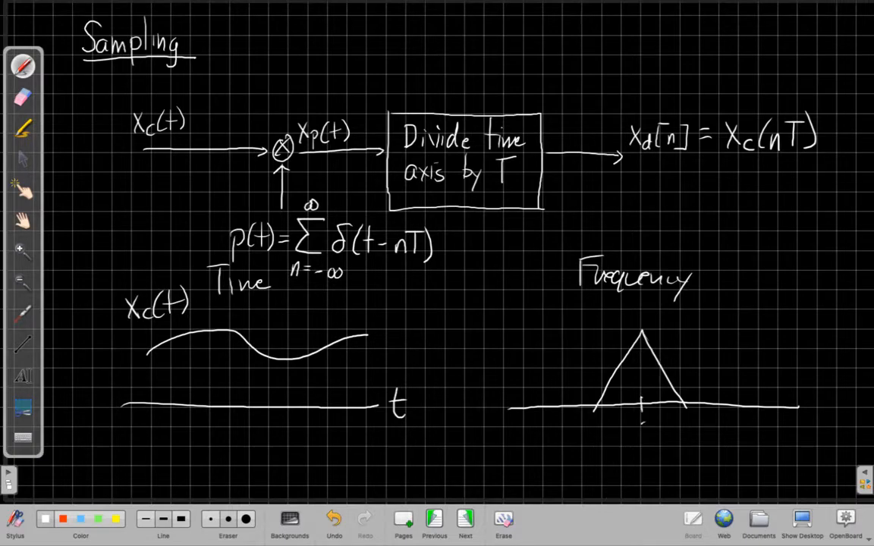
pyautogui.write('0 ω')
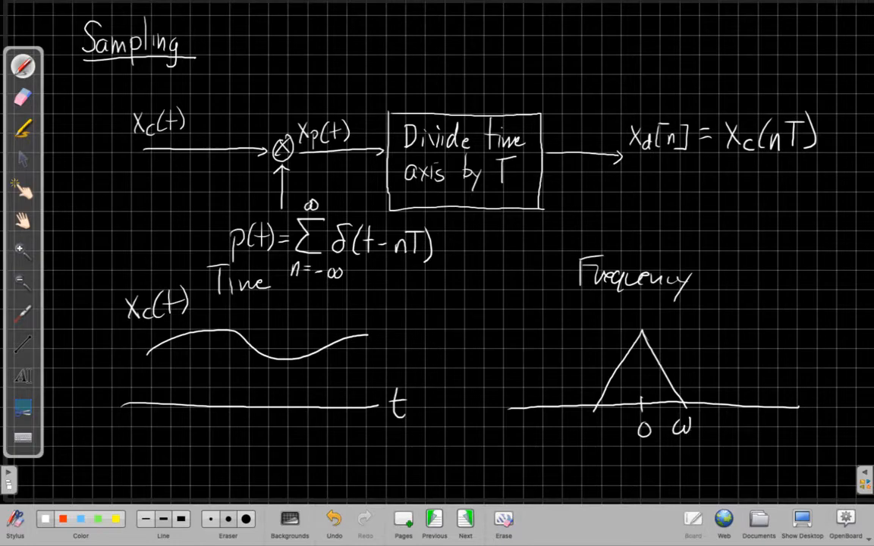
pyautogui.write('M')
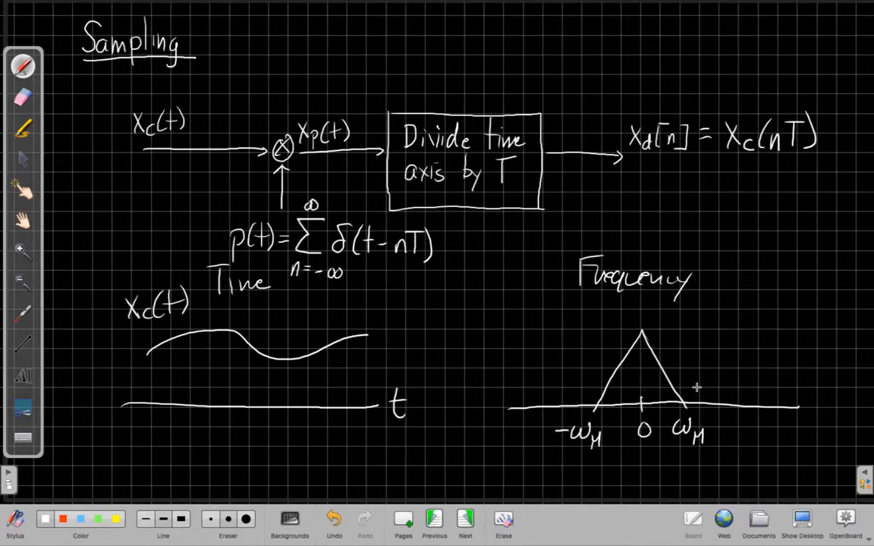
pyautogui.write('ω')
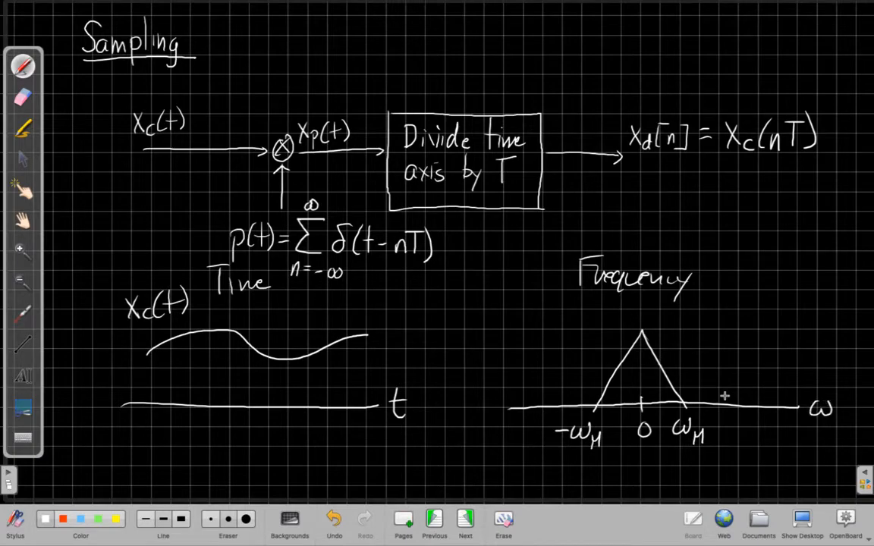
pyautogui.moveTo(641, 299); pyautogui.dragTo(660, 323)
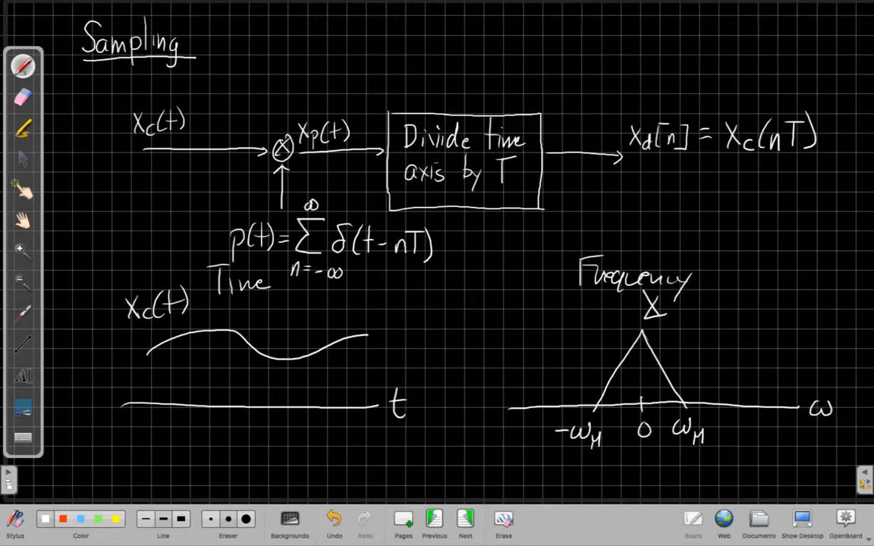
pyautogui.write('Xc(jw)')
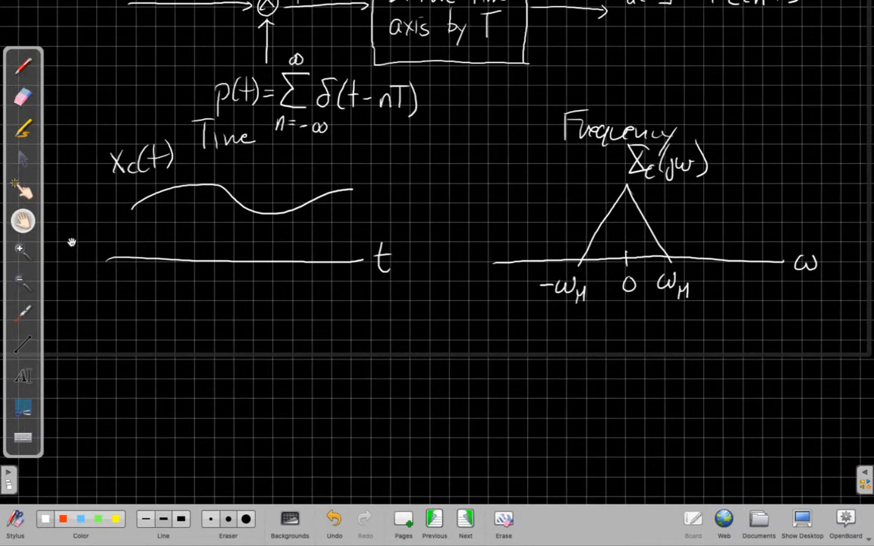
# Step: Draw a dashed envelope with sample impulses under xp(t), labelled 0, T, 2T, 3T
pyautogui.click(125, 300)
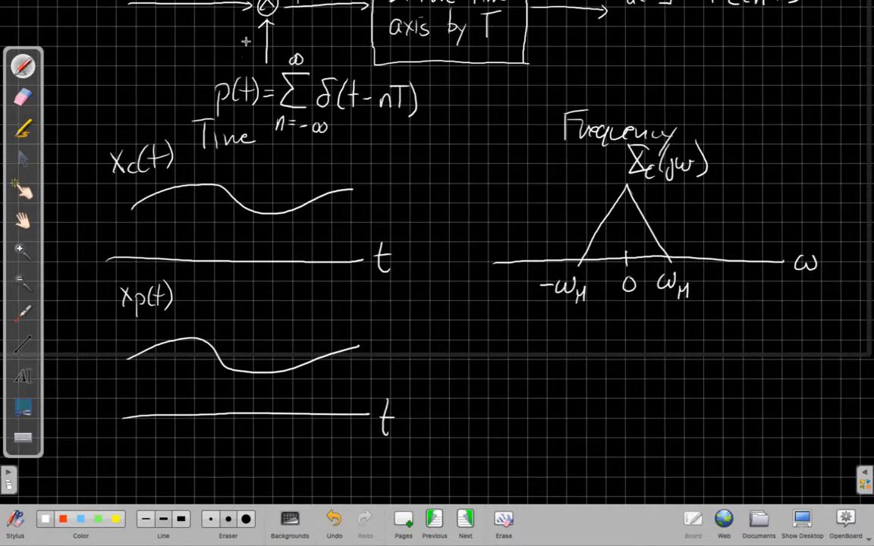
pyautogui.moveTo(324, 161)
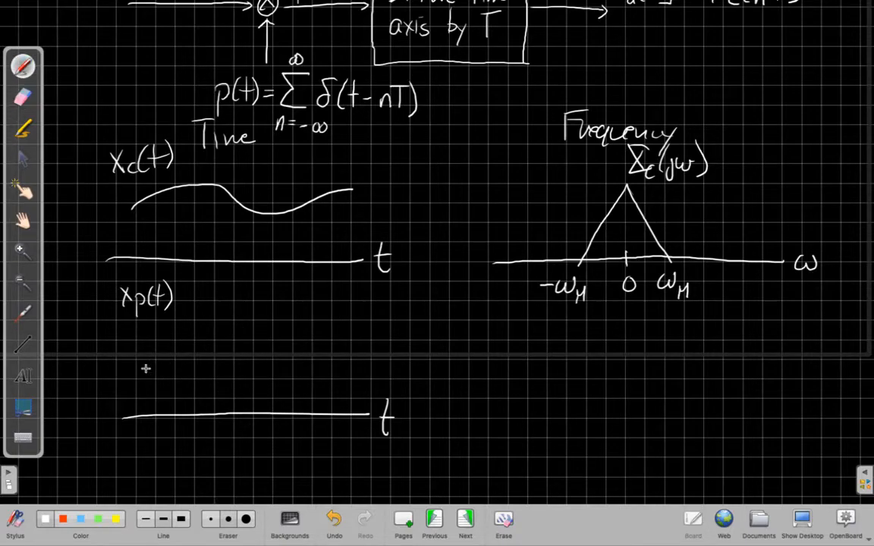
pyautogui.moveTo(137, 364); pyautogui.dragTo(255, 368)
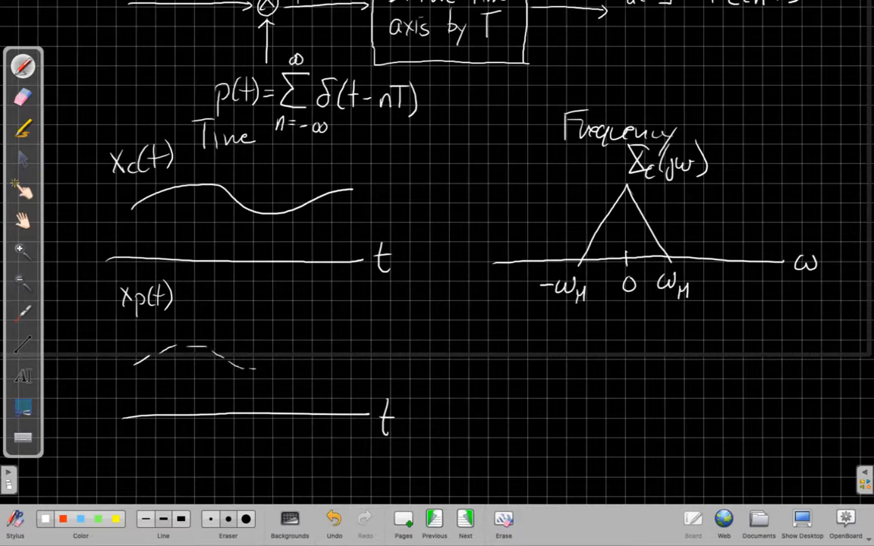
pyautogui.moveTo(235, 364); pyautogui.dragTo(364, 327)
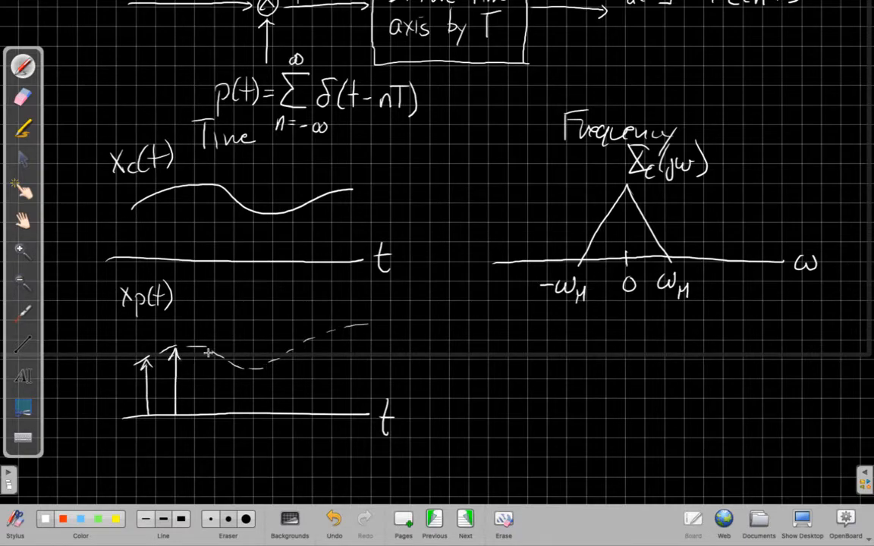
pyautogui.moveTo(207, 349); pyautogui.dragTo(208, 398)
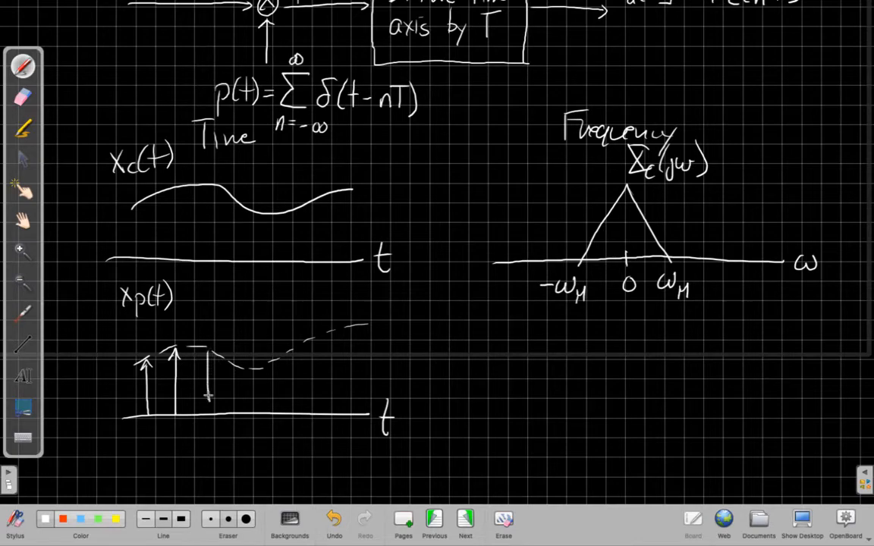
pyautogui.moveTo(232, 410); pyautogui.dragTo(232, 364)
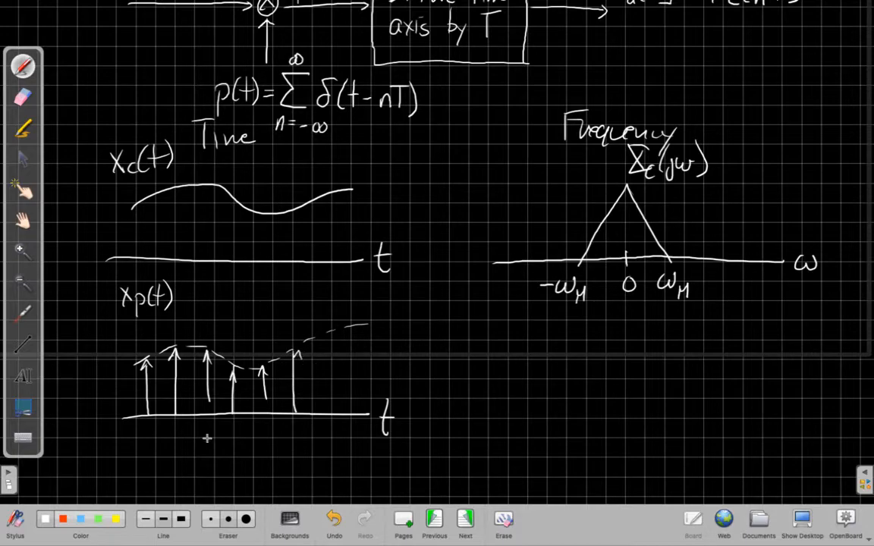
pyautogui.write('0 T 2T')
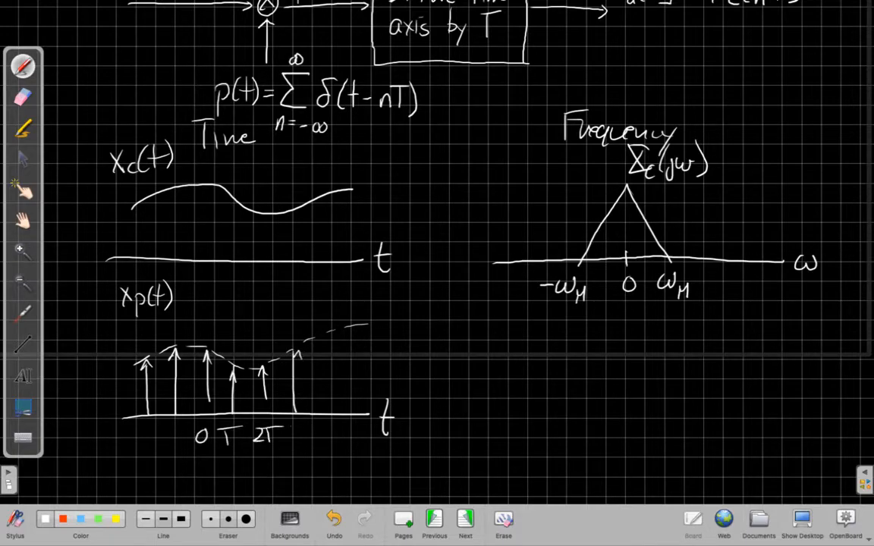
pyautogui.write('3T')
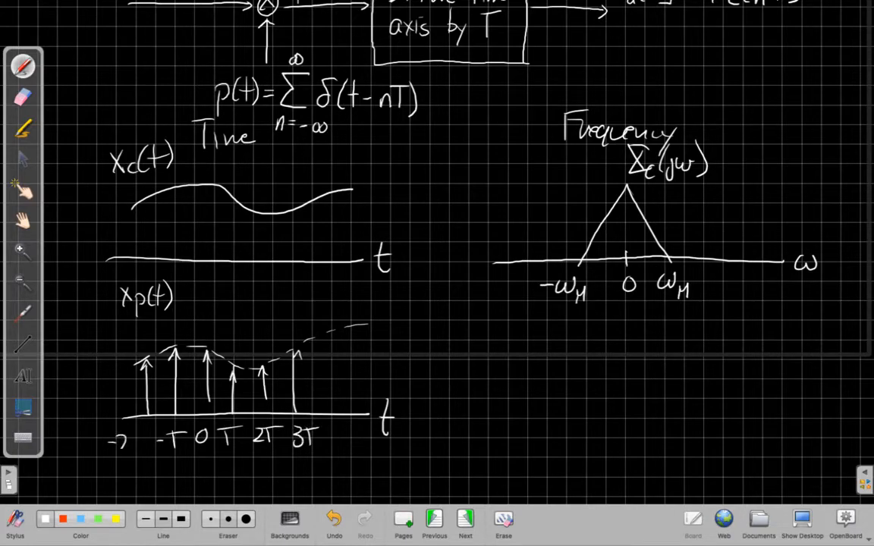
# Step: Label −2T on the impulse axis and sketch the repeated spectrum triangles
pyautogui.write('-2T')
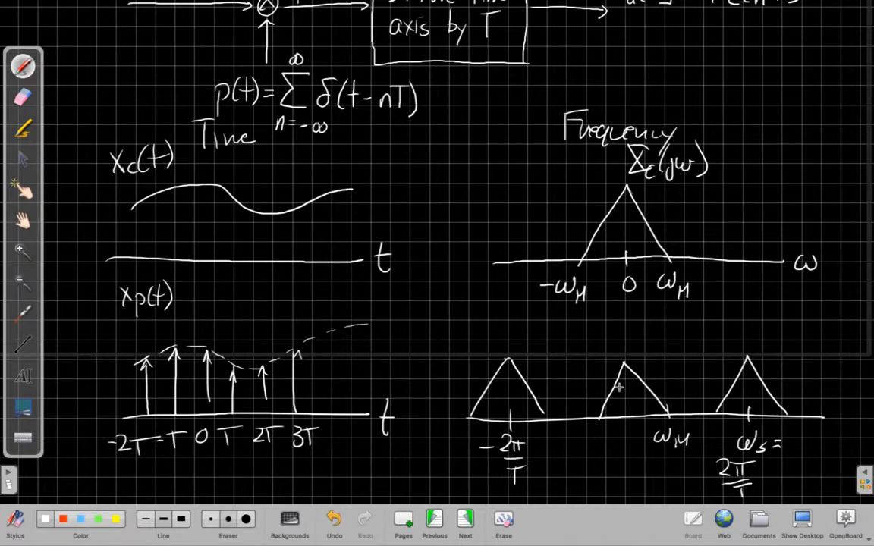
pyautogui.click(634, 440)
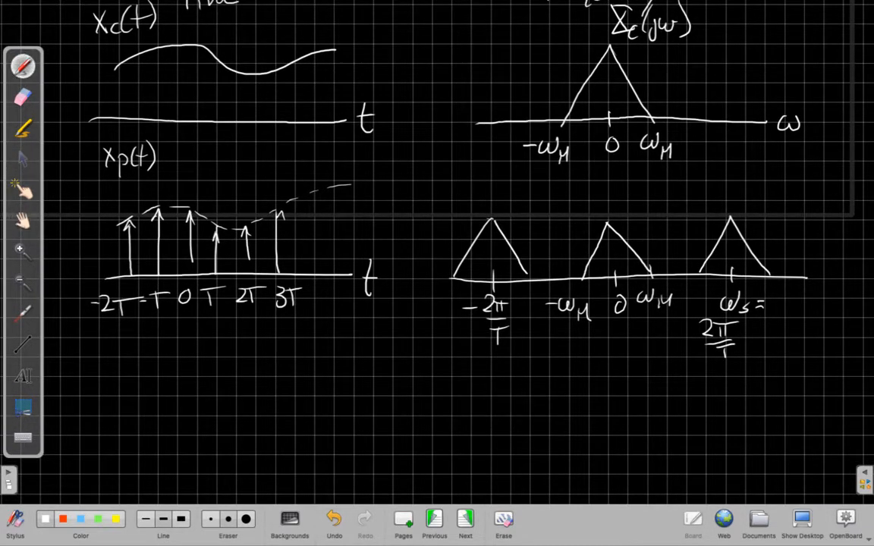
pyautogui.moveTo(550, 371)
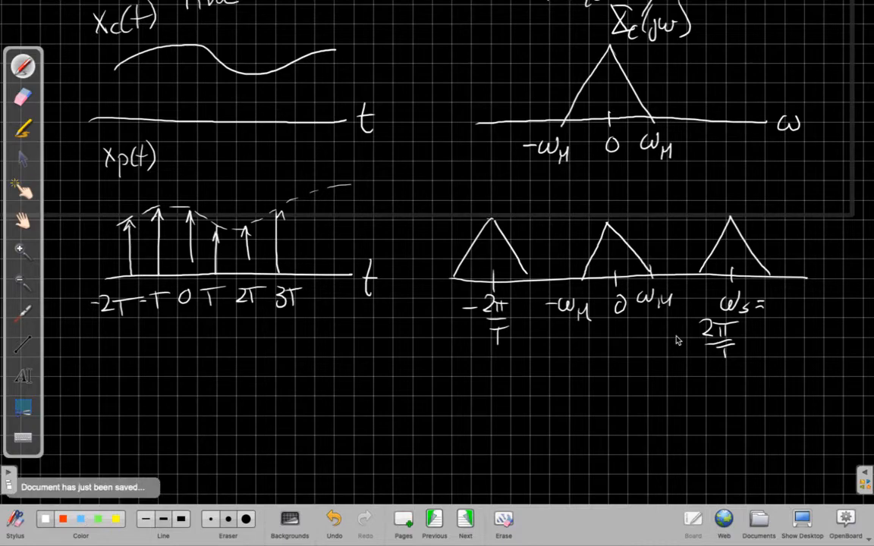
# Step: Write the 1/T height label above the middle spectrum copy
pyautogui.moveTo(695, 284); pyautogui.dragTo(681, 349)
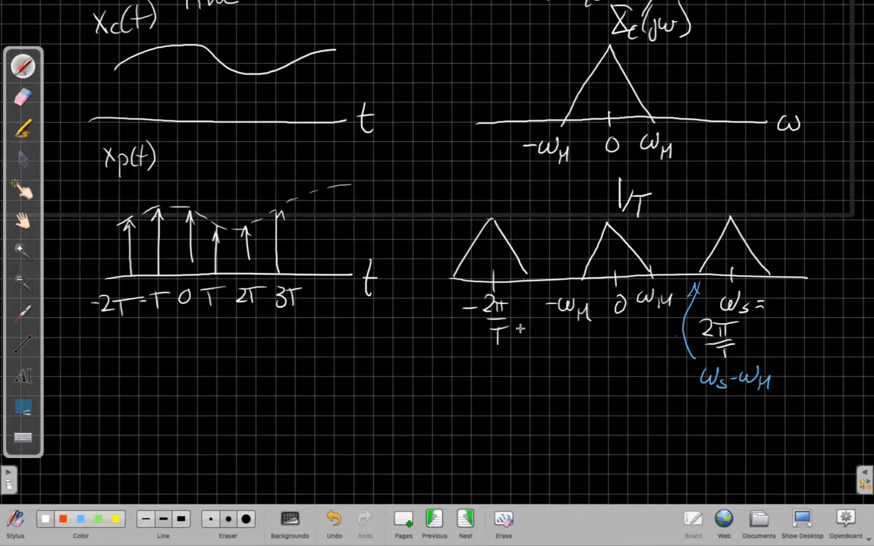
pyautogui.moveTo(129, 399)
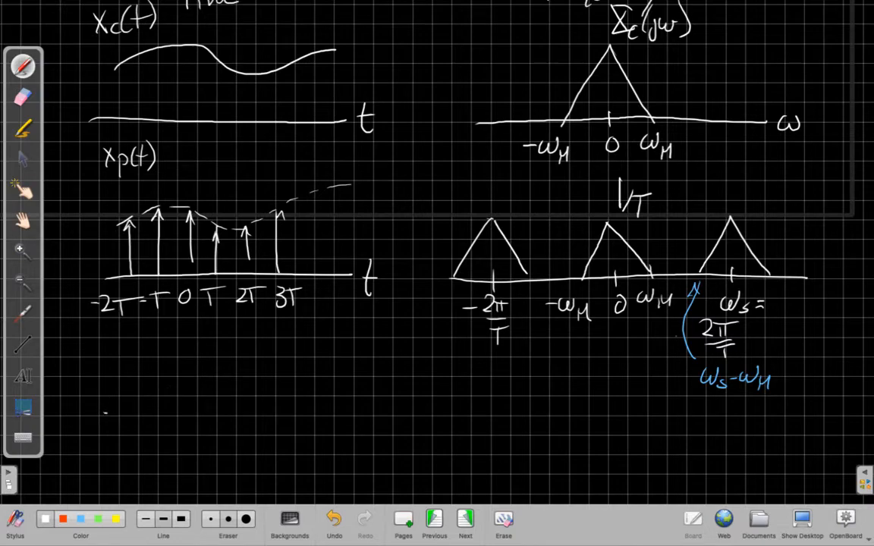
# Step: Draw the xd[n] axis with stems at n = 1, 2, 3 and the negative values
pyautogui.moveTo(106, 414); pyautogui.dragTo(370, 416)
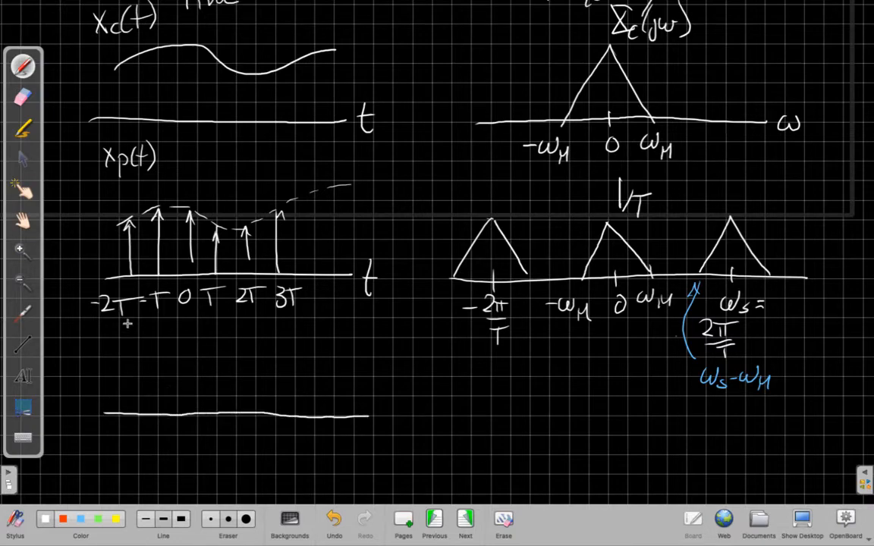
pyautogui.write('Xd[n')
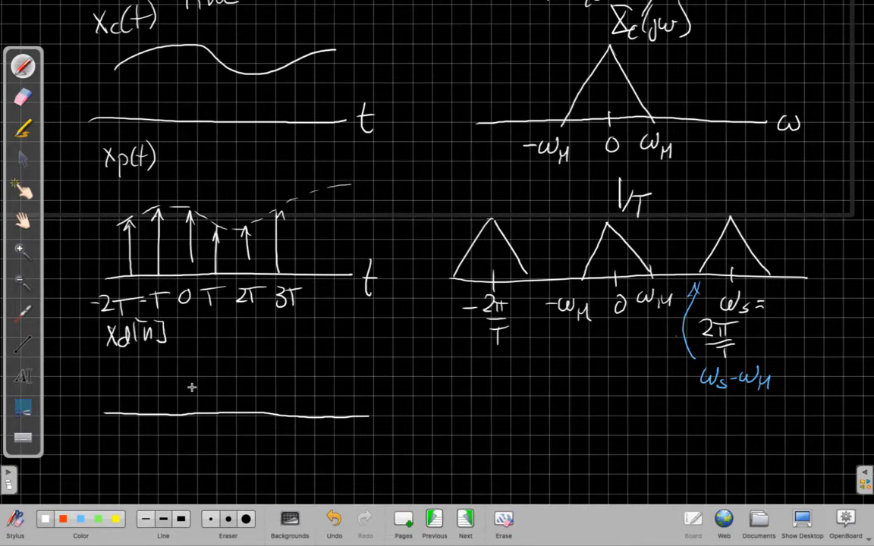
pyautogui.moveTo(194, 368)
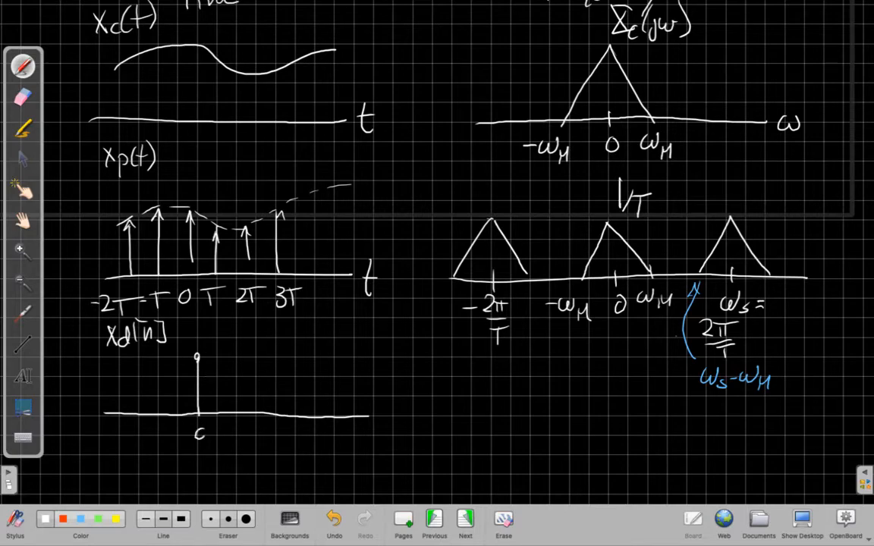
pyautogui.moveTo(237, 372); pyautogui.dragTo(237, 414)
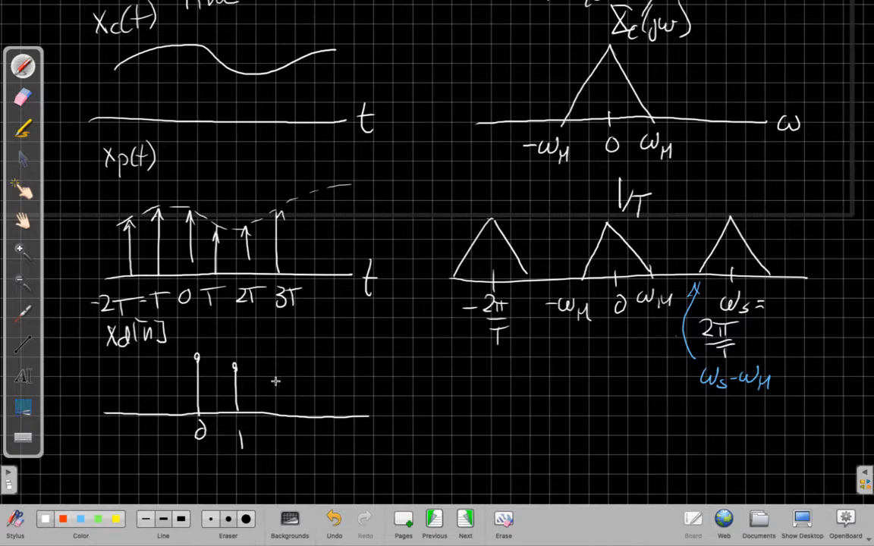
pyautogui.moveTo(280, 372); pyautogui.dragTo(279, 409)
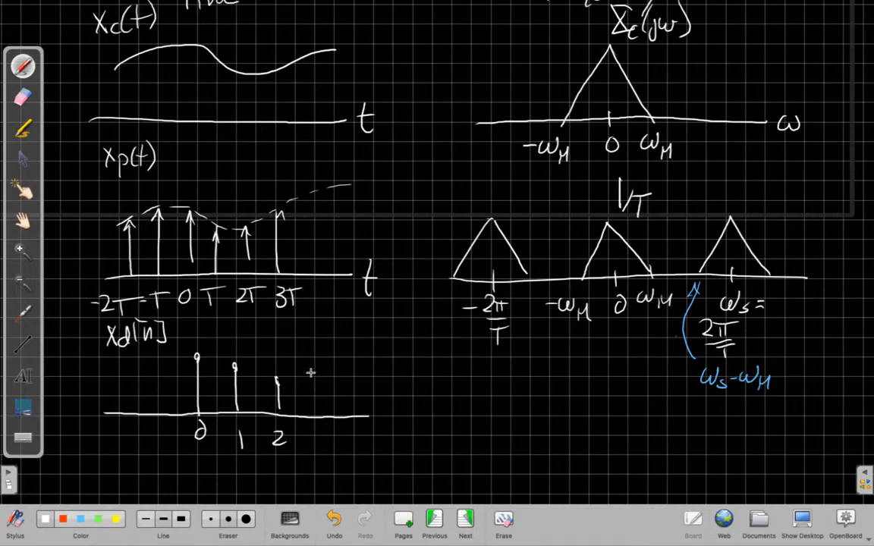
pyautogui.moveTo(311, 356); pyautogui.dragTo(311, 425)
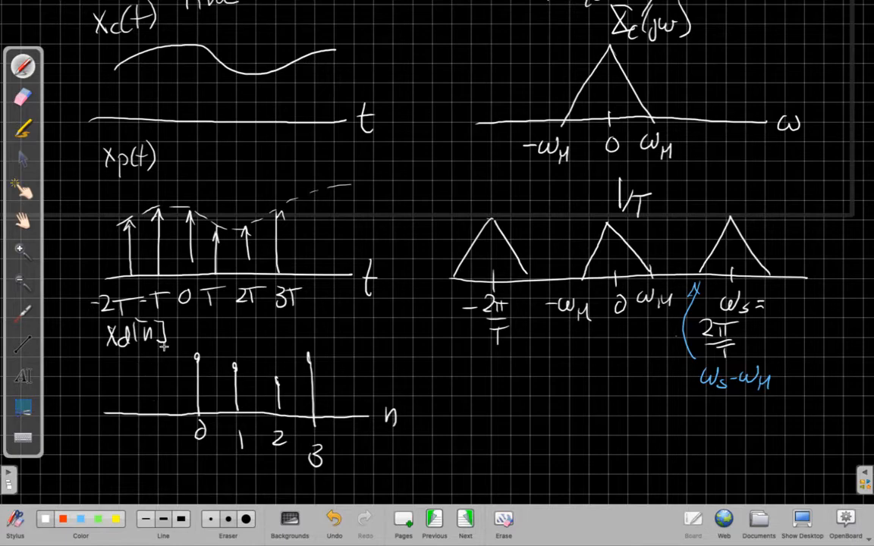
pyautogui.moveTo(161, 345); pyautogui.dragTo(161, 418)
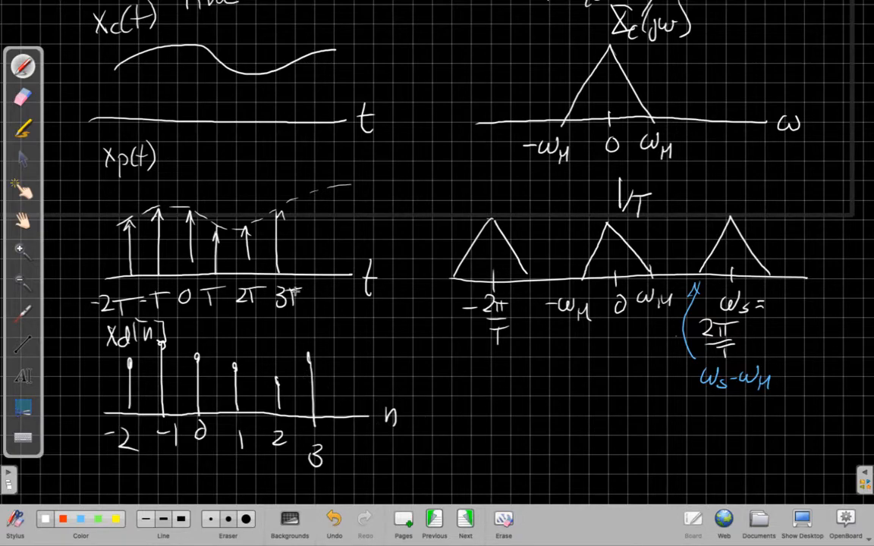
pyautogui.moveTo(296, 292)
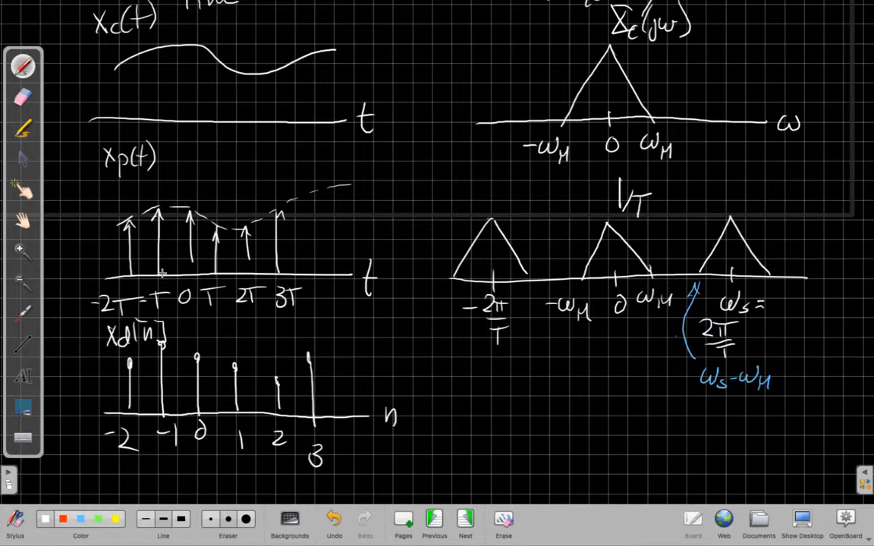
pyautogui.moveTo(336, 368)
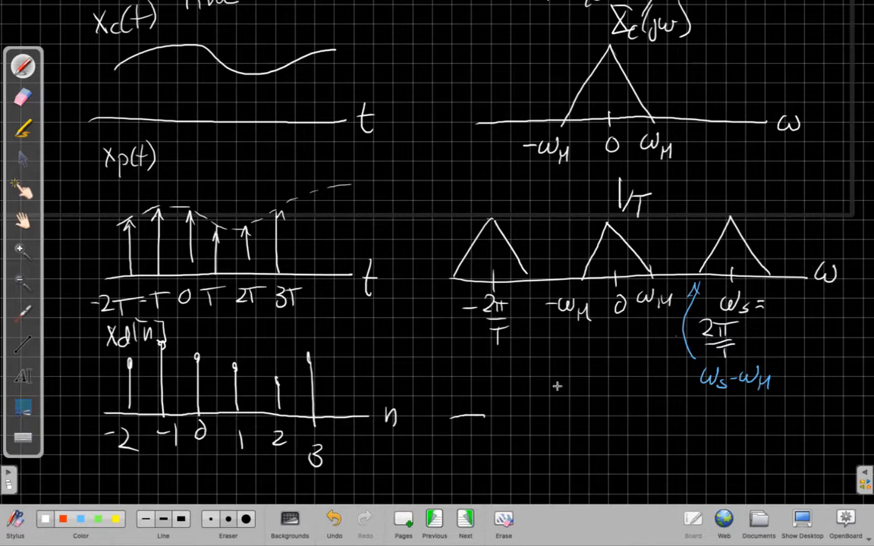
# Step: Draw a new Ω axis labelled −ω_M, with replica triangles centred at 2π and −2π
pyautogui.moveTo(456, 416); pyautogui.dragTo(747, 416)
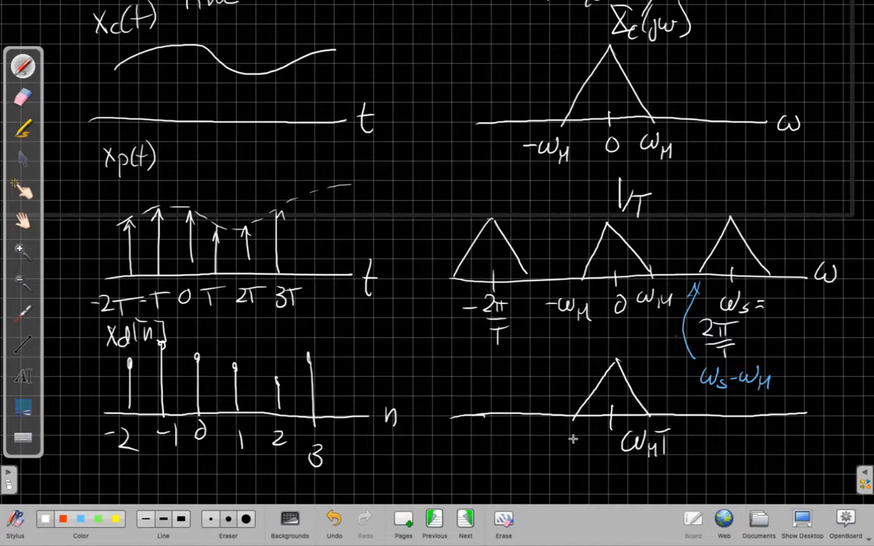
pyautogui.write('-ω_M')
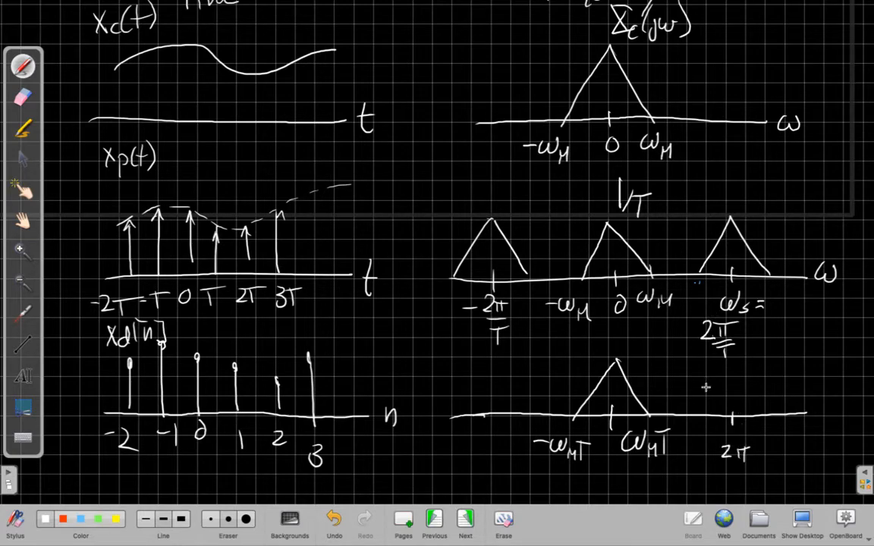
pyautogui.moveTo(690, 410); pyautogui.dragTo(736, 360)
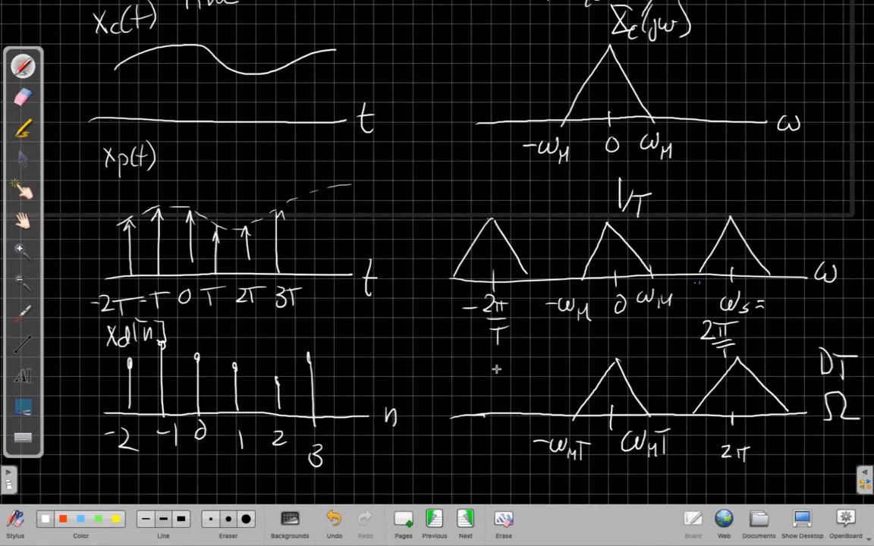
pyautogui.moveTo(493, 364); pyautogui.dragTo(523, 421)
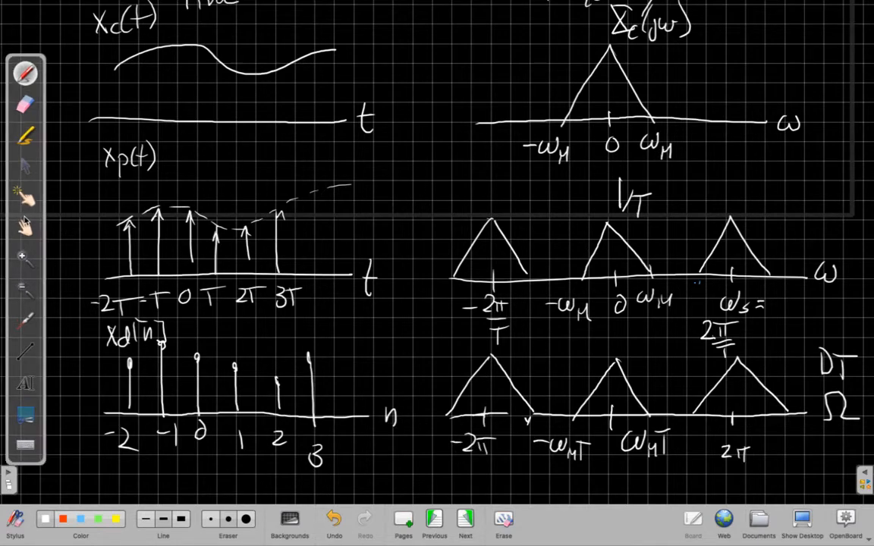
# Step: Add a blue arrow at the replica's left edge, annotated 2π
pyautogui.scroll(-3)
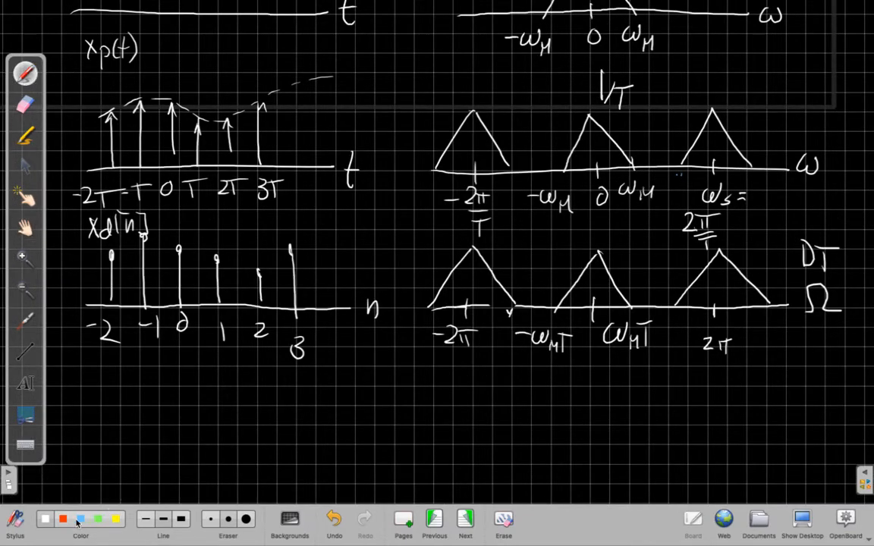
pyautogui.moveTo(671, 323); pyautogui.dragTo(678, 367)
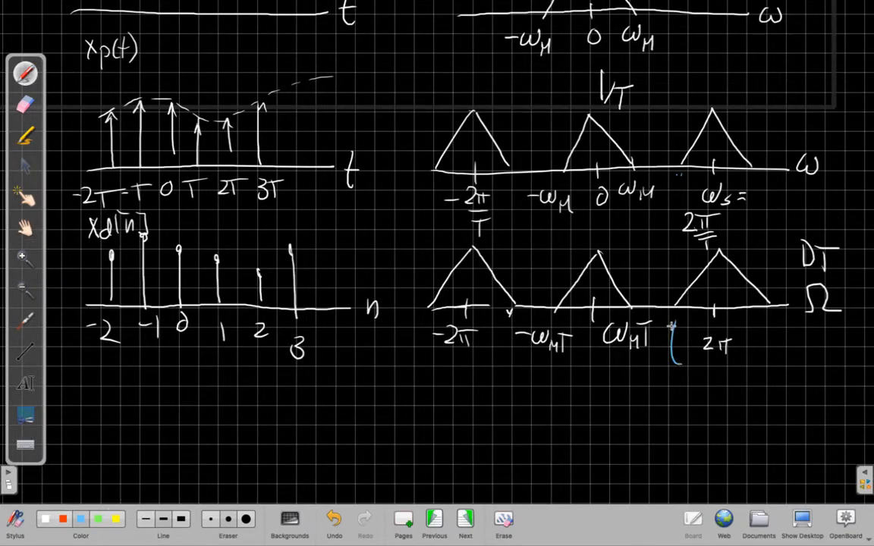
pyautogui.write('2π-ωMT')
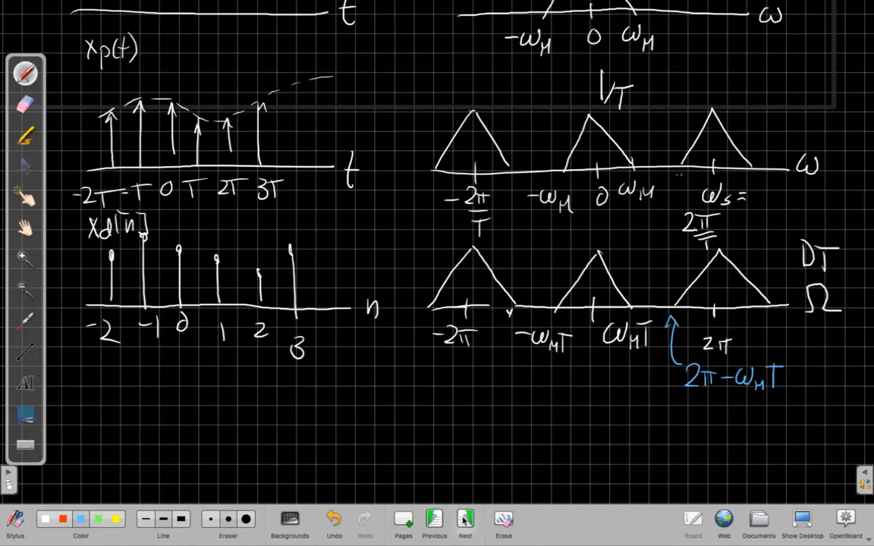
# Step: On a new page, write '3 Steps to Find X_d(e^jΩ) from X_c(jω)' and steps 1–2
pyautogui.click(465, 519)
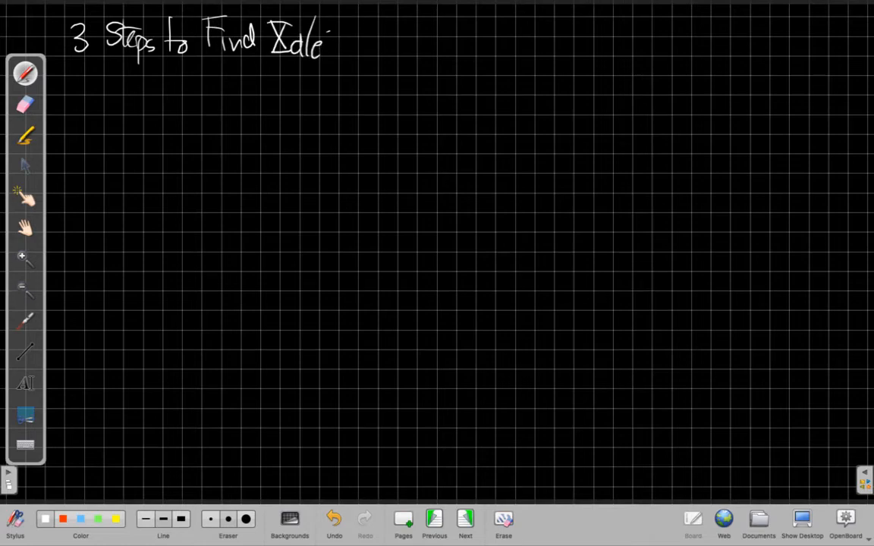
pyautogui.moveTo(326, 38); pyautogui.dragTo(375, 46)
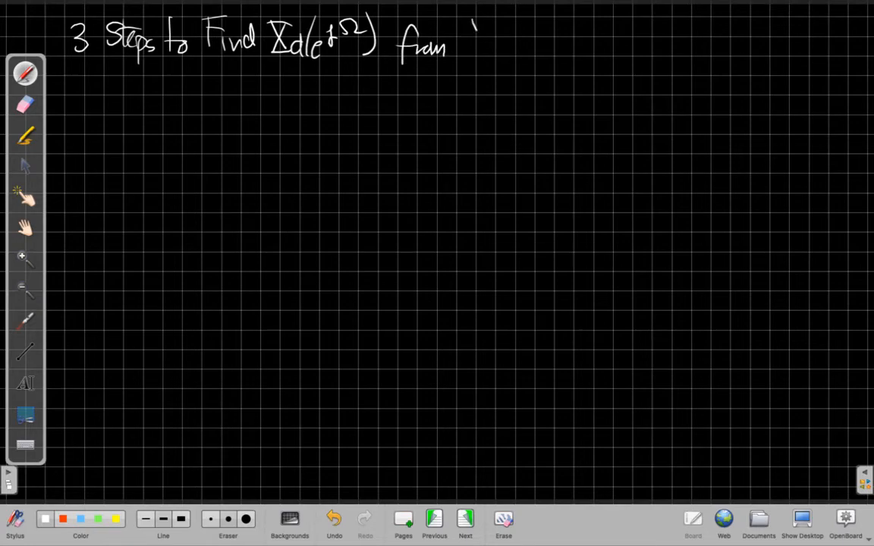
pyautogui.moveTo(470, 41); pyautogui.dragTo(520, 57)
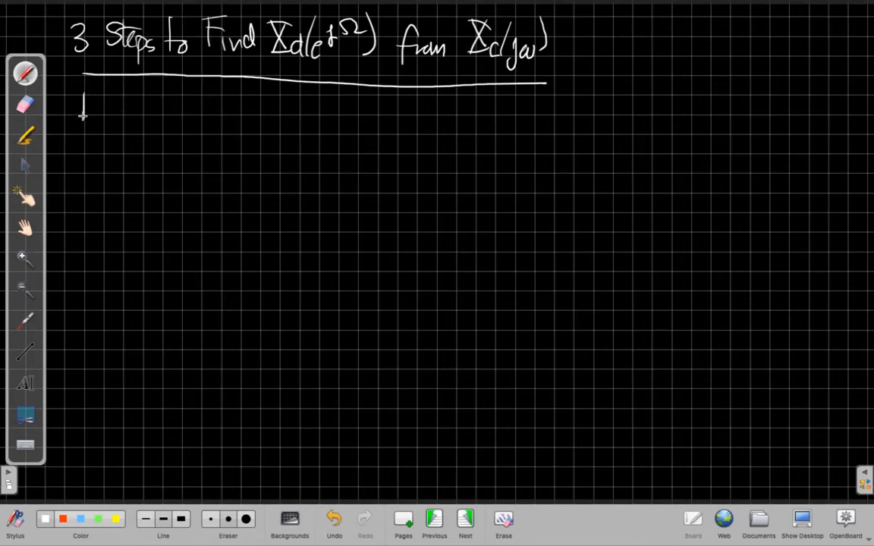
pyautogui.moveTo(83, 91); pyautogui.dragTo(83, 122)
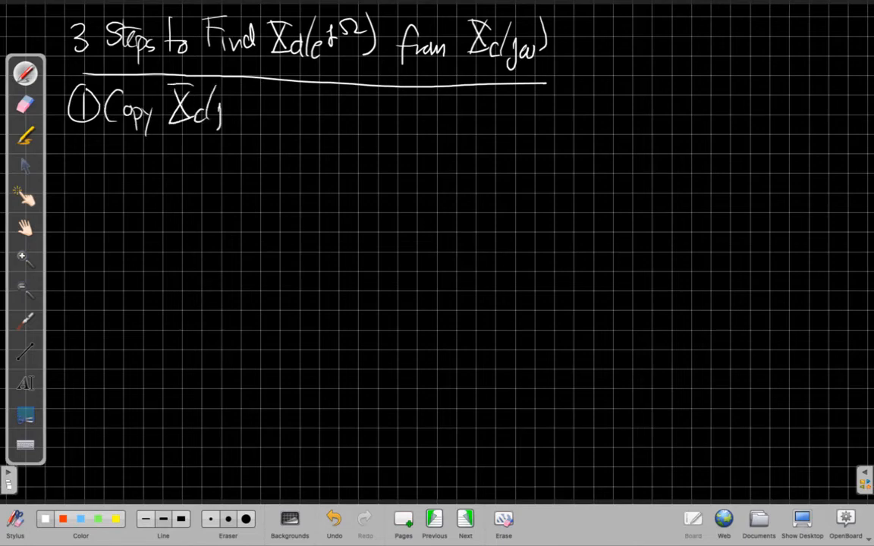
pyautogui.moveTo(220, 114); pyautogui.dragTo(281, 114)
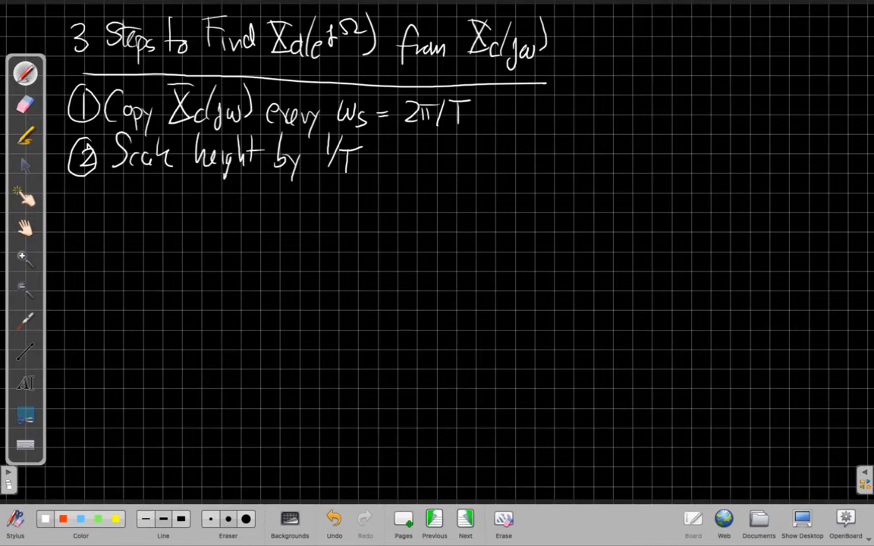
pyautogui.moveTo(77, 201)
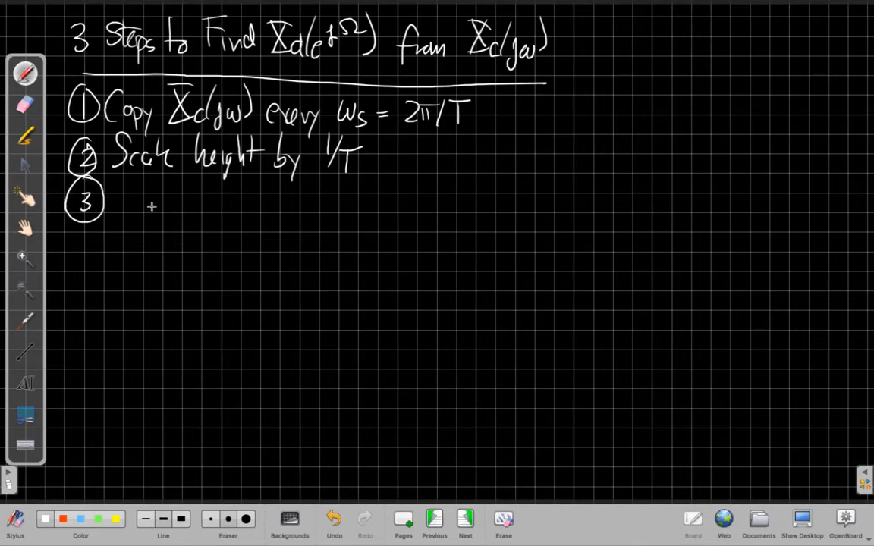
pyautogui.moveTo(143, 215)
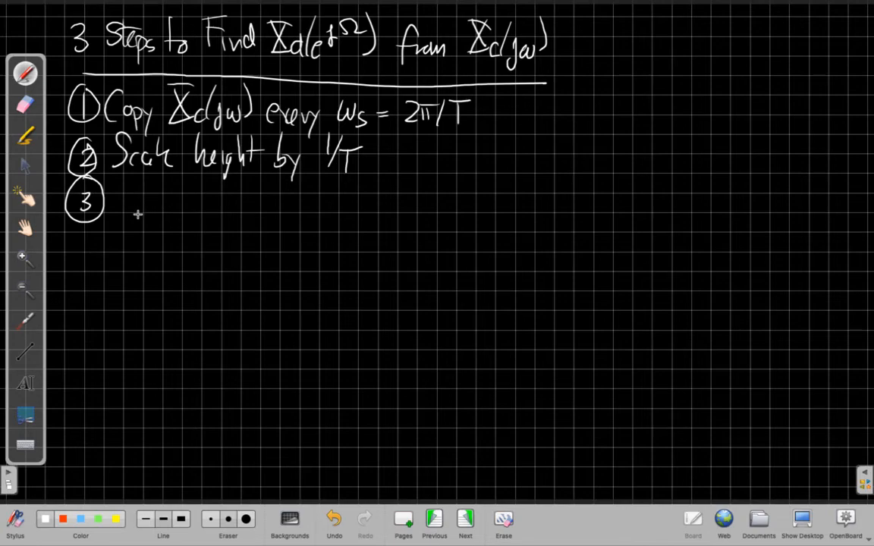
# Step: Write step 3: multiply ω frequency axis by T to get DT frequency Ω
pyautogui.moveTo(117, 194); pyautogui.dragTo(155, 194)
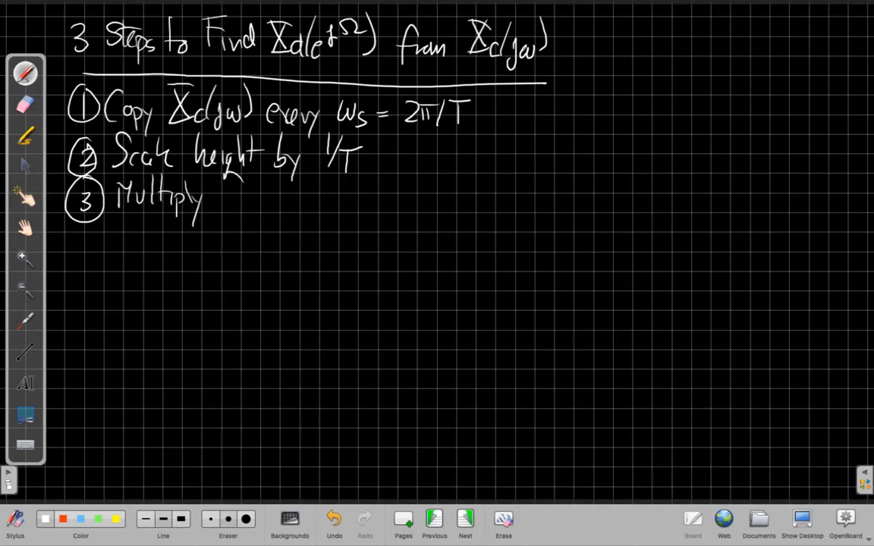
pyautogui.moveTo(220, 205); pyautogui.dragTo(284, 205)
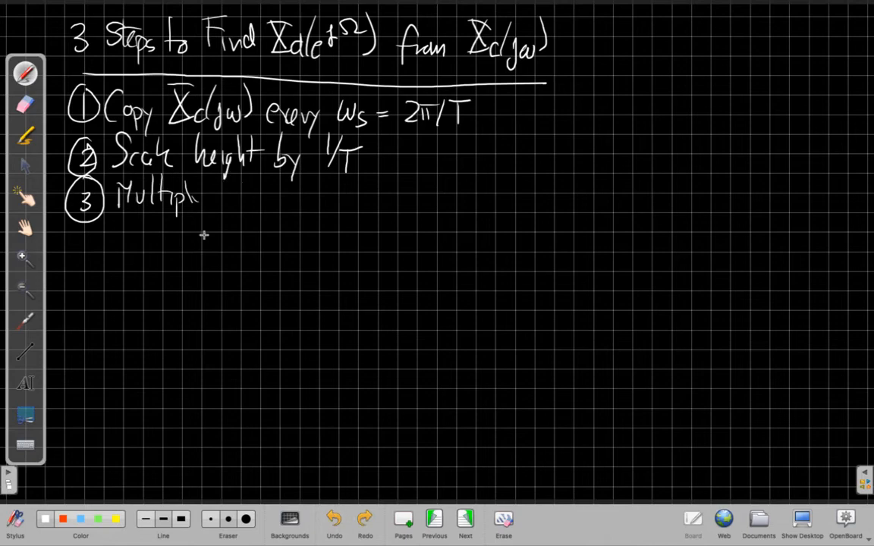
pyautogui.moveTo(197, 197); pyautogui.dragTo(243, 201)
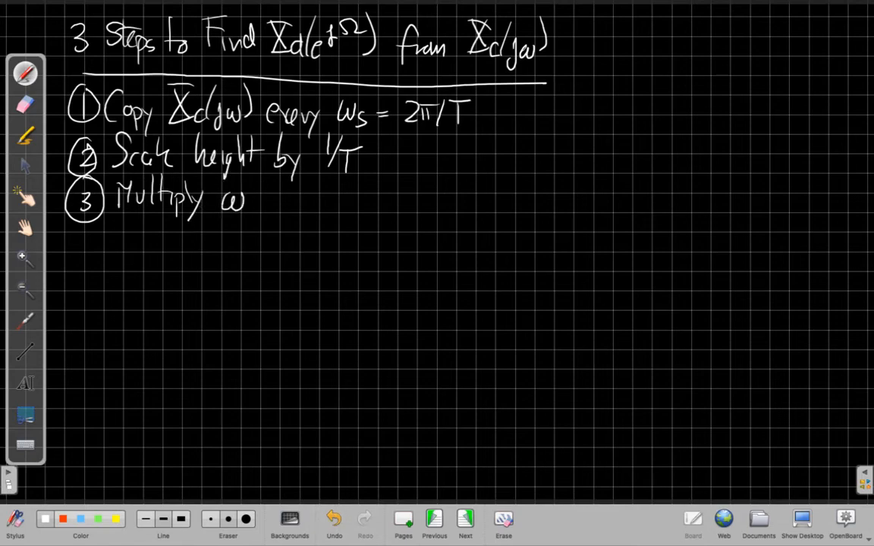
pyautogui.moveTo(250, 201); pyautogui.dragTo(331, 205)
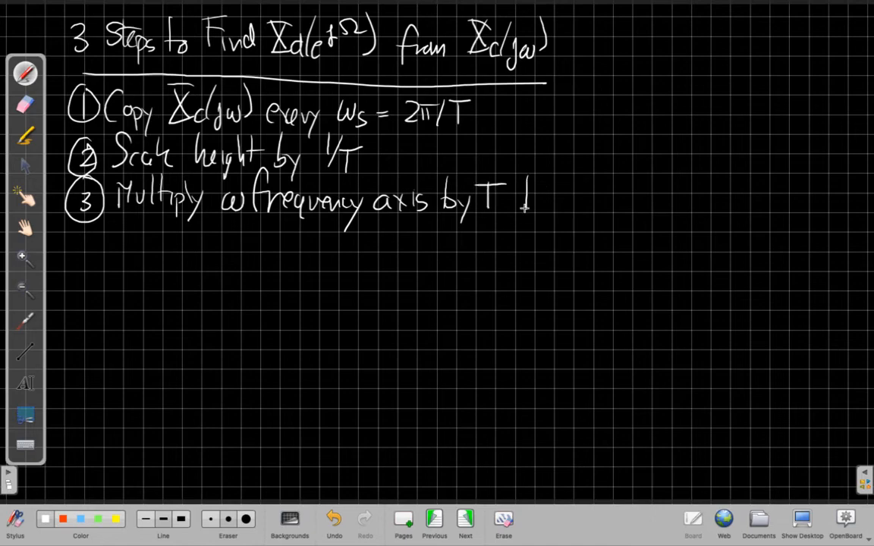
pyautogui.moveTo(523, 201); pyautogui.dragTo(614, 201)
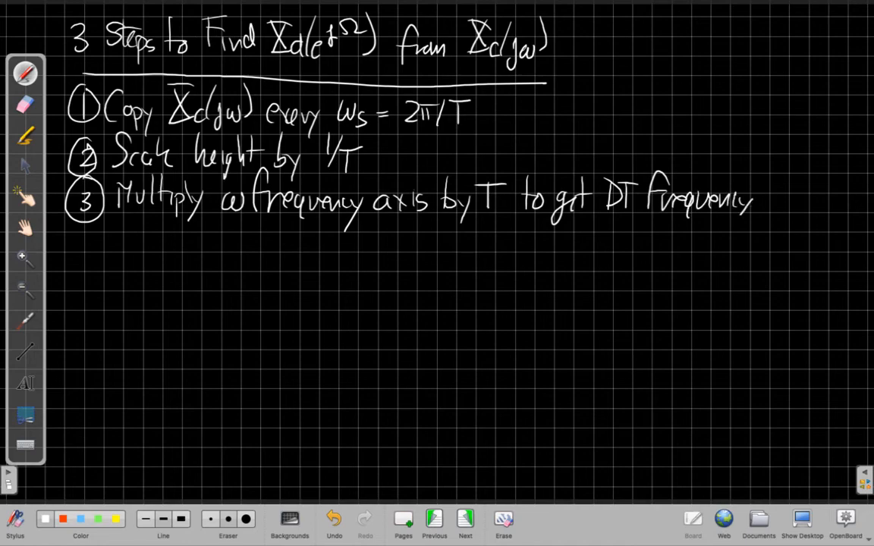
pyautogui.moveTo(736, 220); pyautogui.dragTo(796, 197)
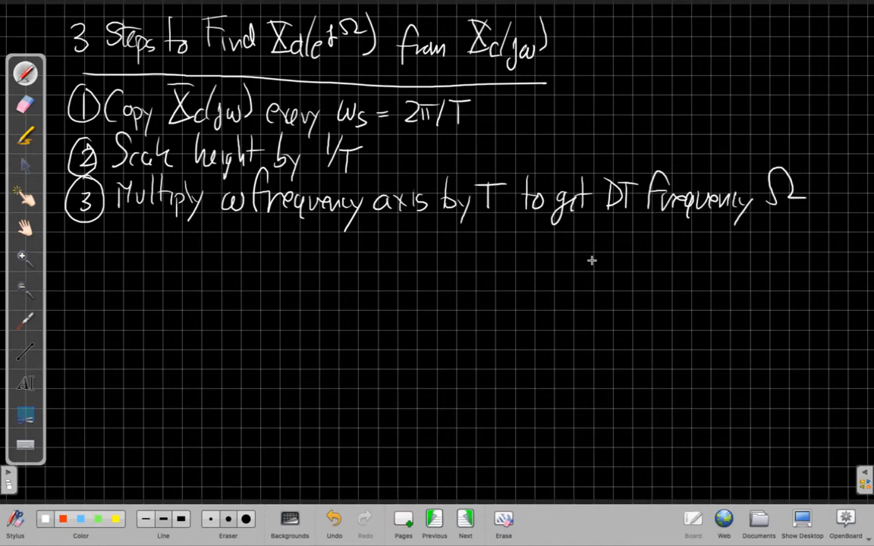
pyautogui.moveTo(159, 247)
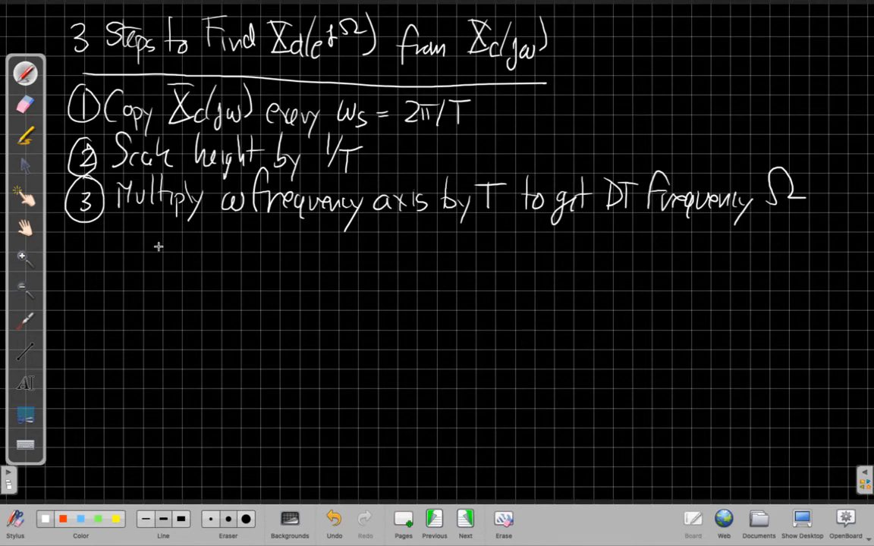
# Step: Write Ω = ωT with radians/sec units in blue, then return to the overview page
pyautogui.moveTo(152, 235); pyautogui.dragTo(220, 242)
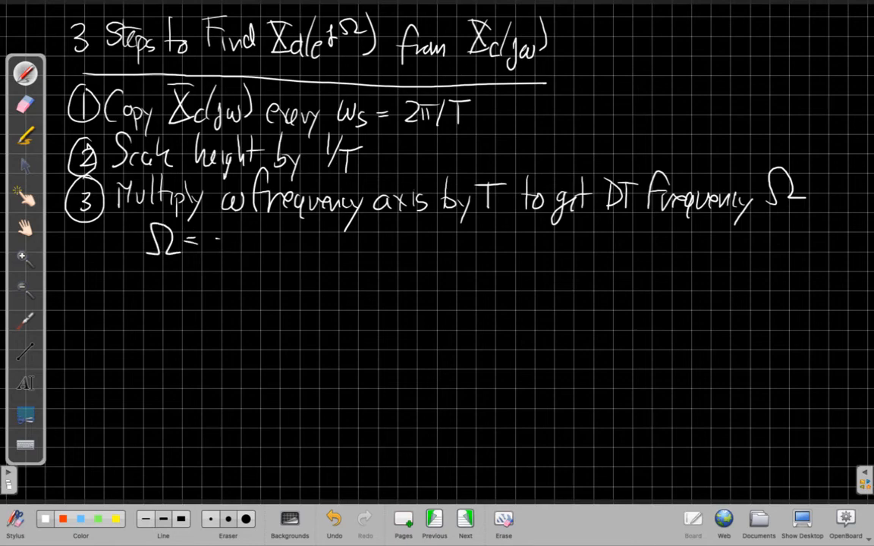
pyautogui.moveTo(205, 243); pyautogui.dragTo(265, 242)
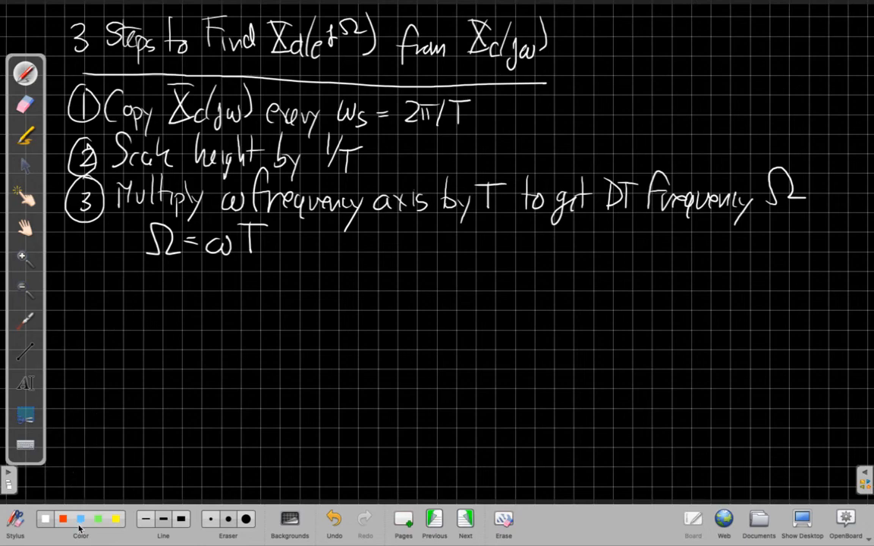
pyautogui.click(45, 519)
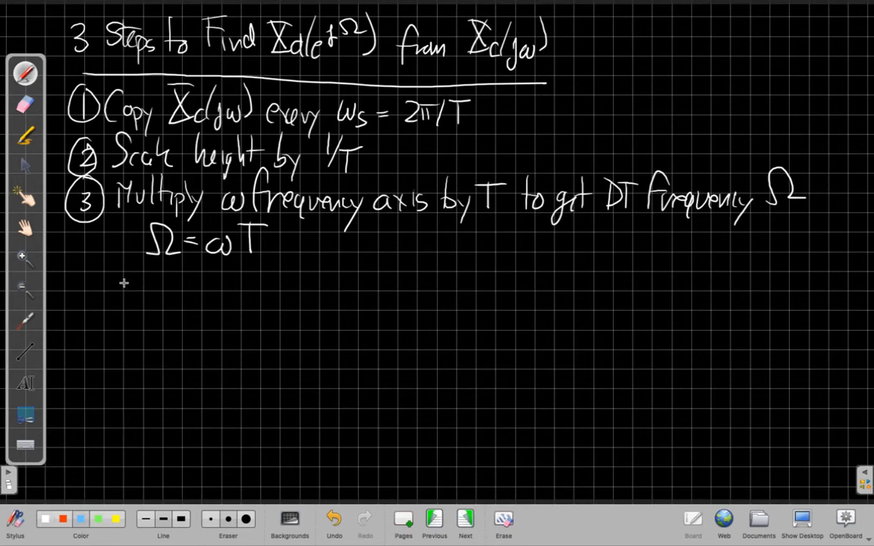
pyautogui.moveTo(117, 284); pyautogui.dragTo(163, 285)
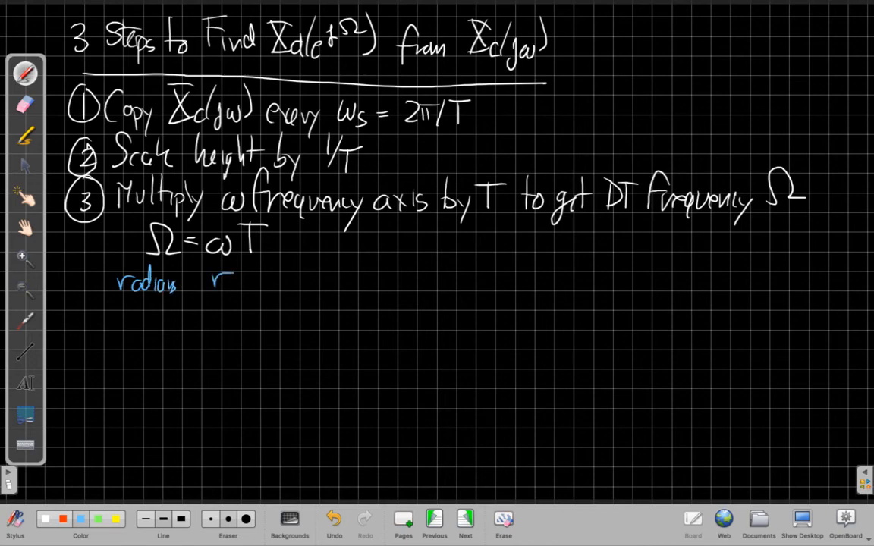
pyautogui.moveTo(212, 284); pyautogui.dragTo(278, 284)
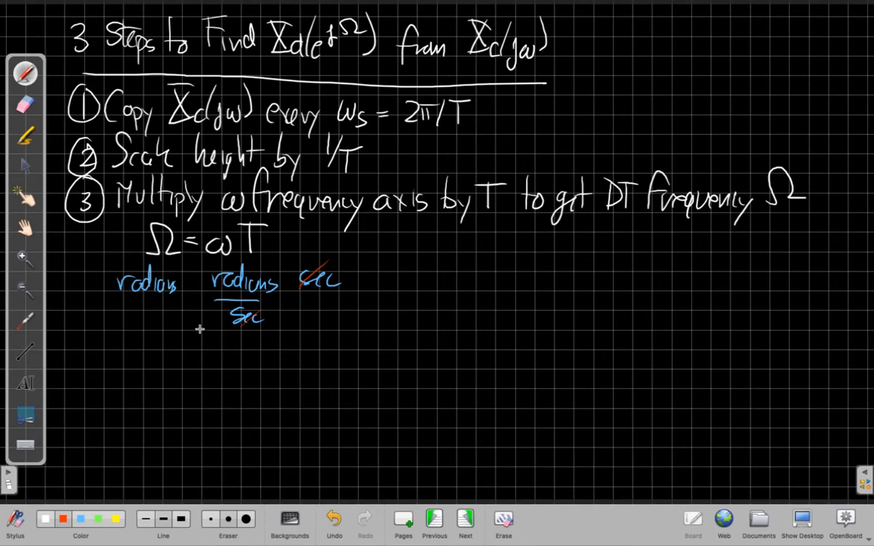
pyautogui.moveTo(249, 274)
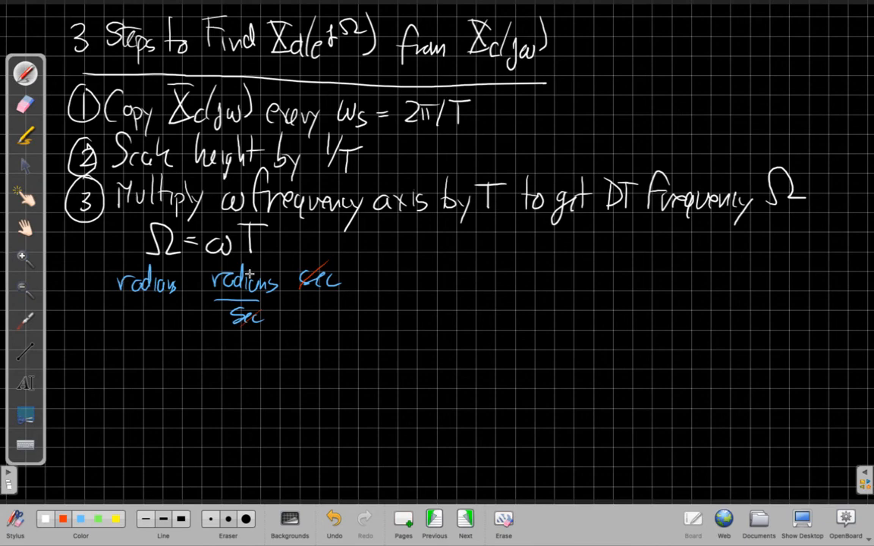
pyautogui.moveTo(250, 274)
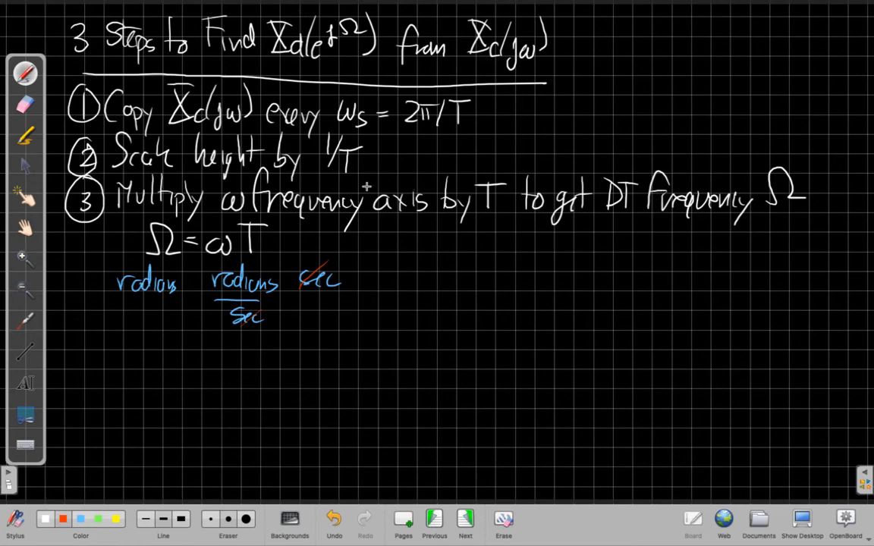
pyautogui.moveTo(368, 248)
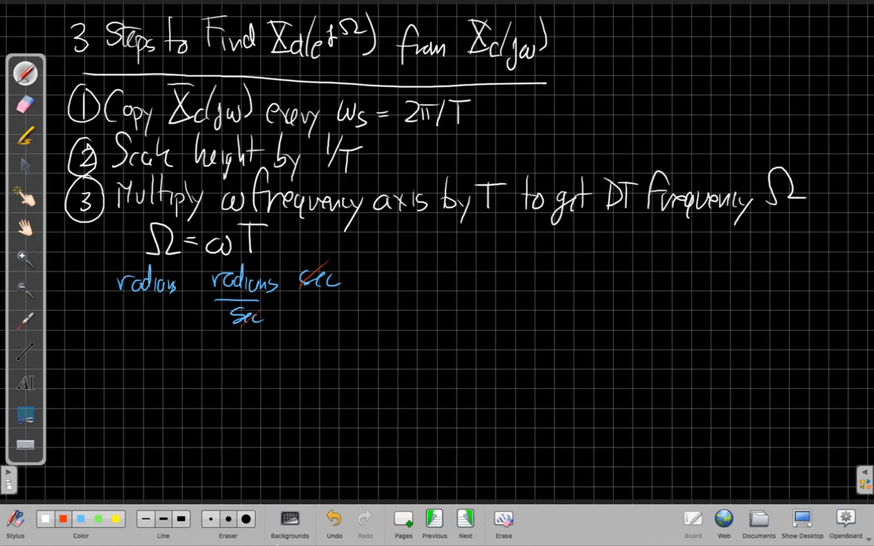
pyautogui.click(434, 519)
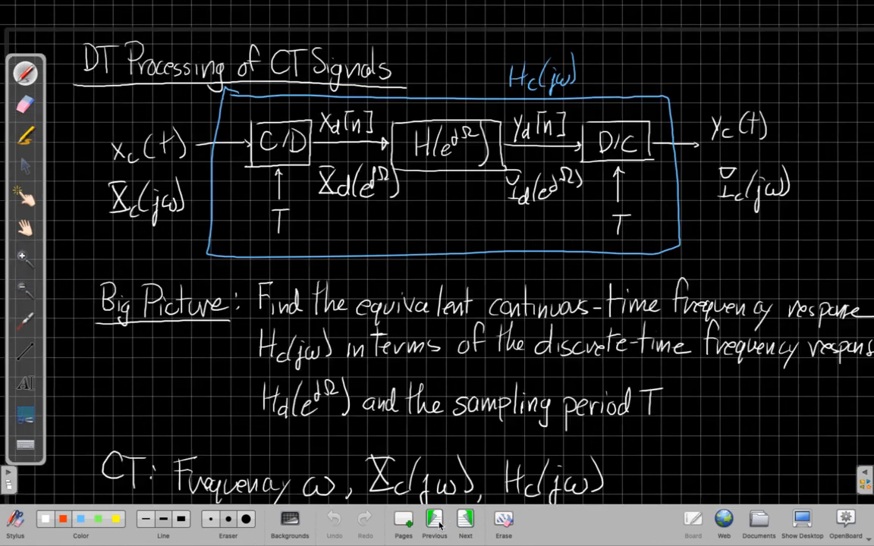